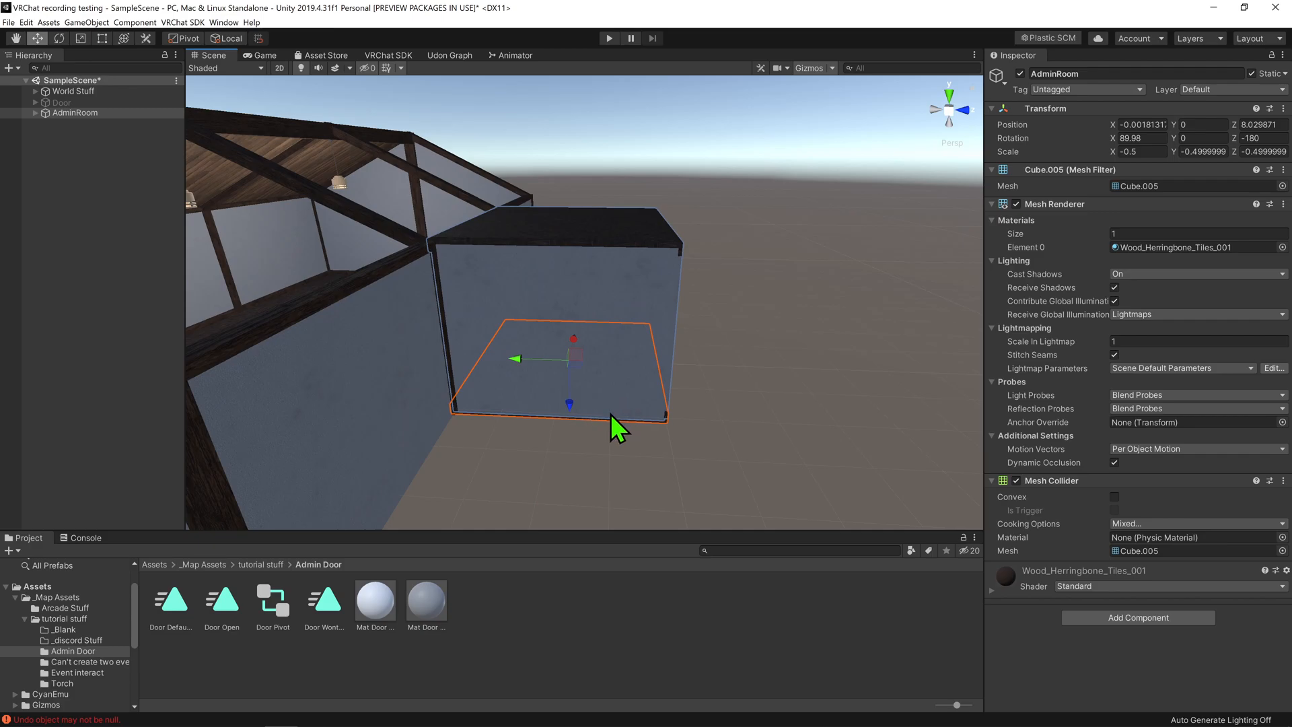
- Select the Door object to show its Animator and trigger collider in the Inspector
click(34, 112)
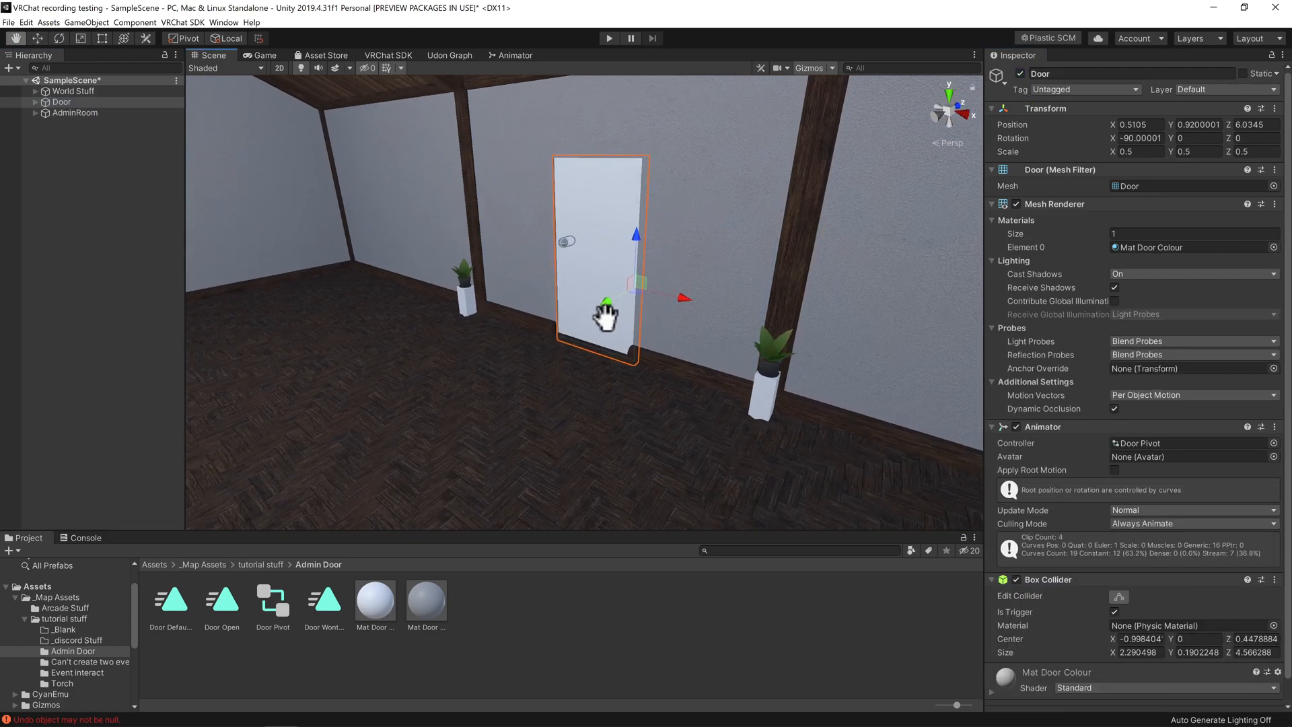
- Create the Udon Graph Program Asset 'AdminDoorScript' in the Admin Door folder and open its graph
click(1133, 696)
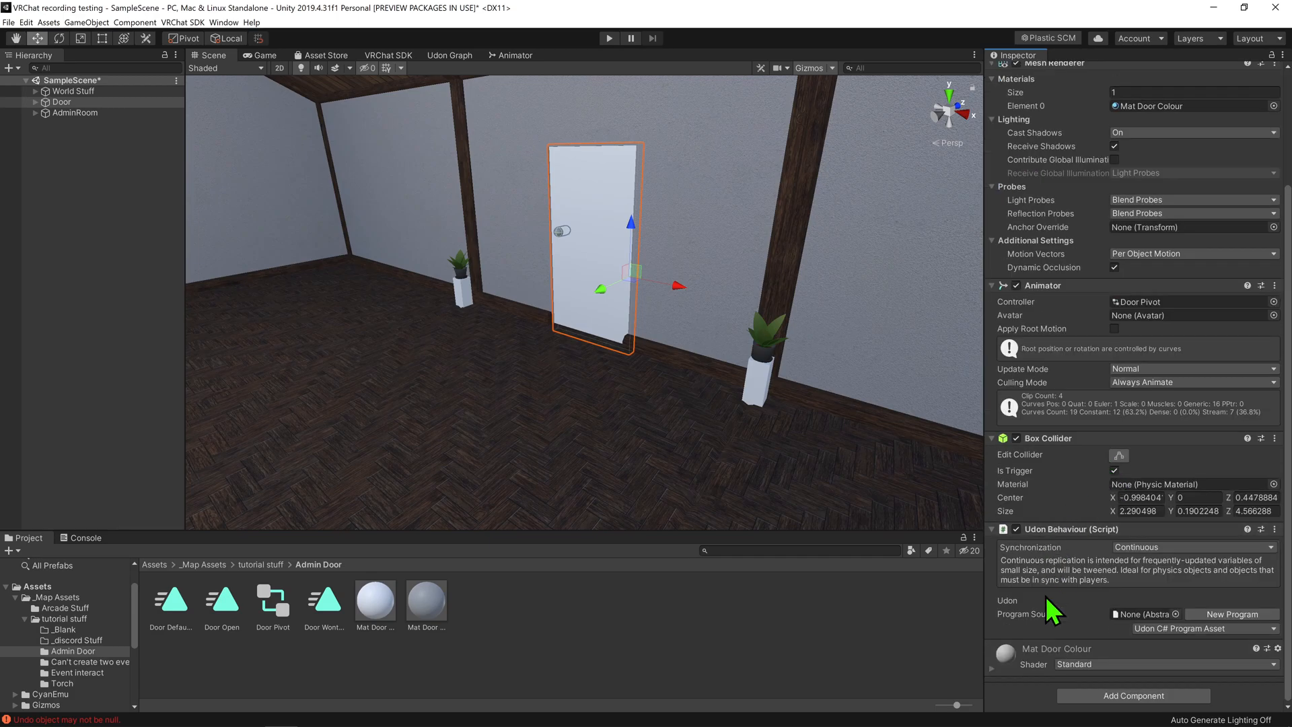
mouse_move(1166, 586)
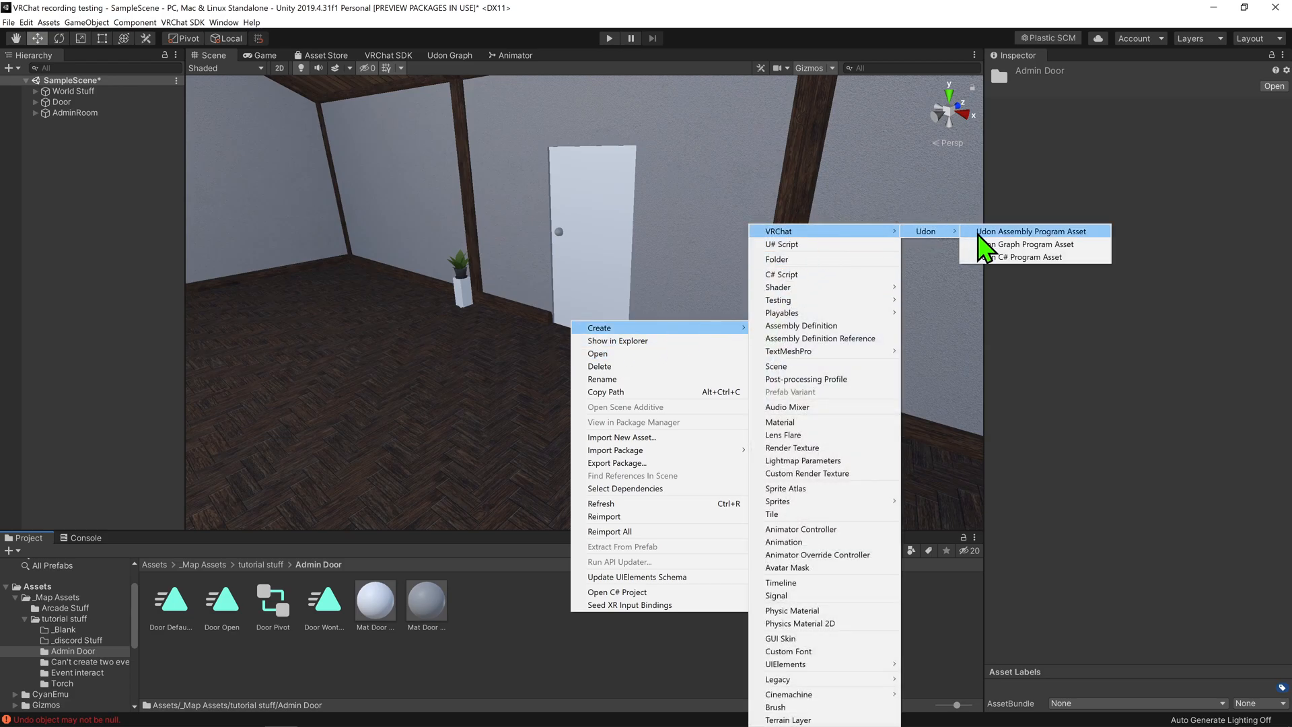
click(1027, 244)
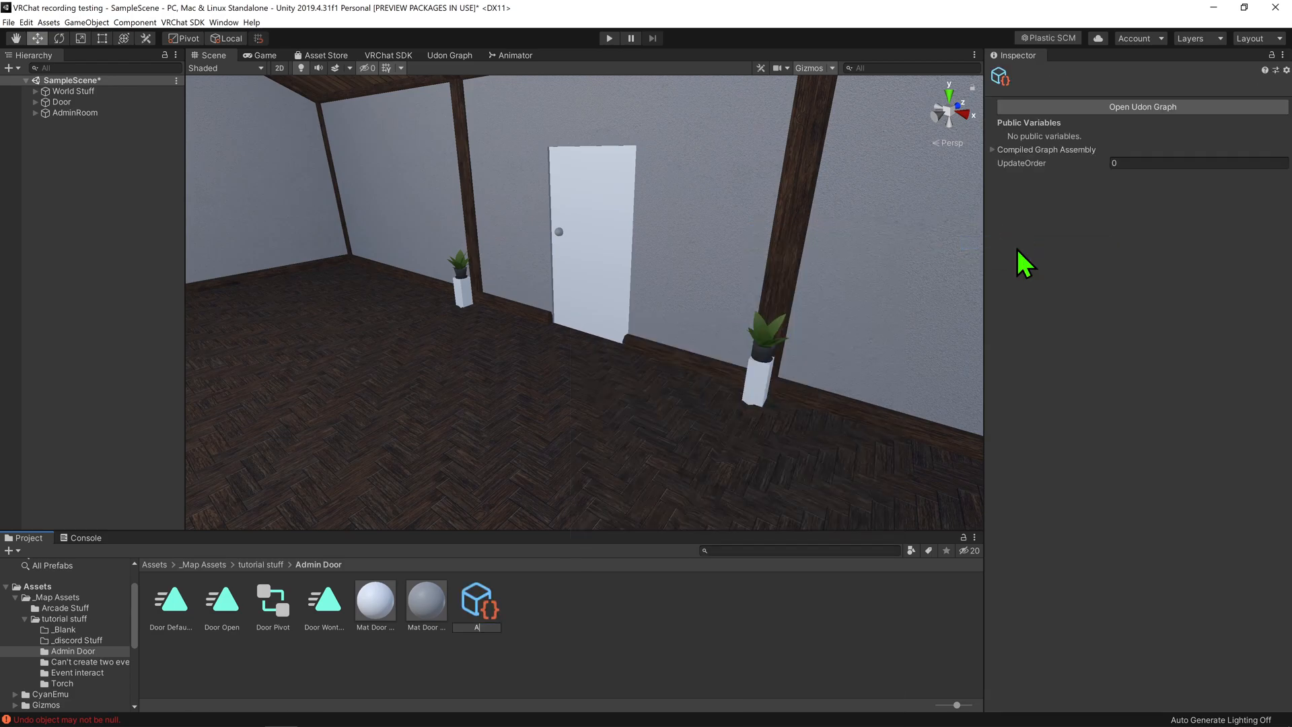
click(169, 598)
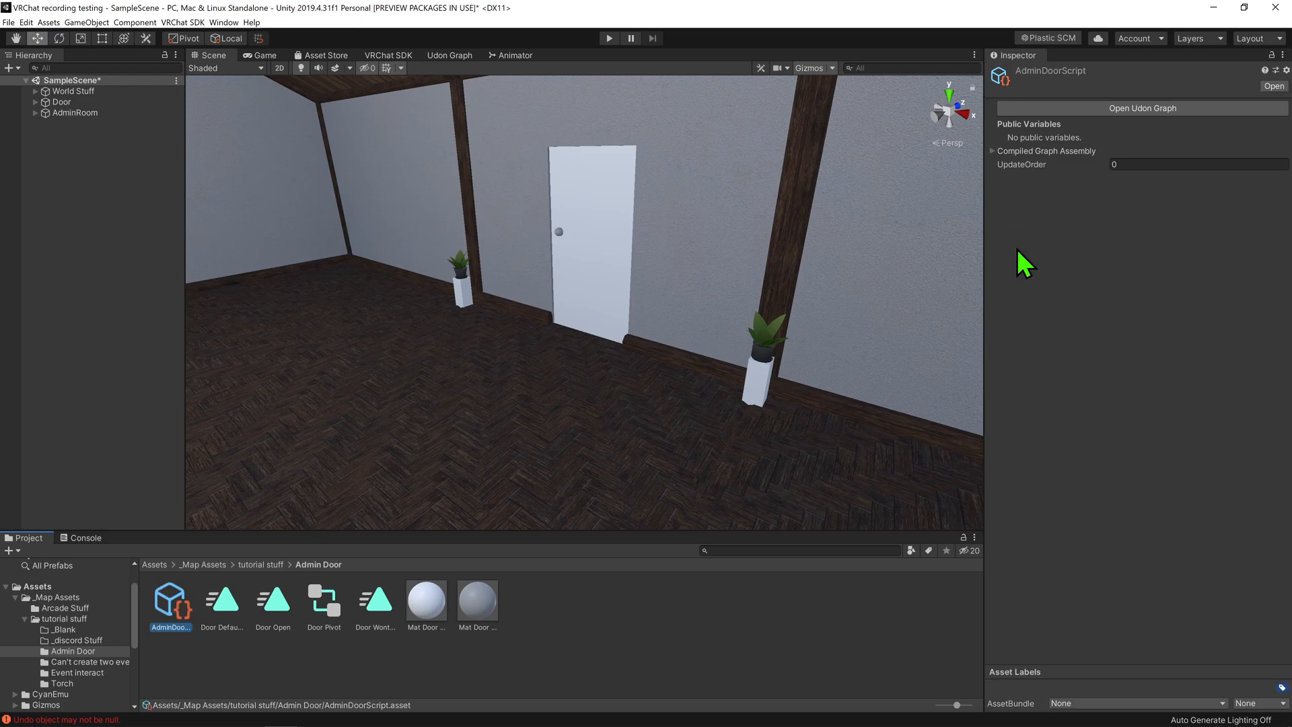
click(1141, 107)
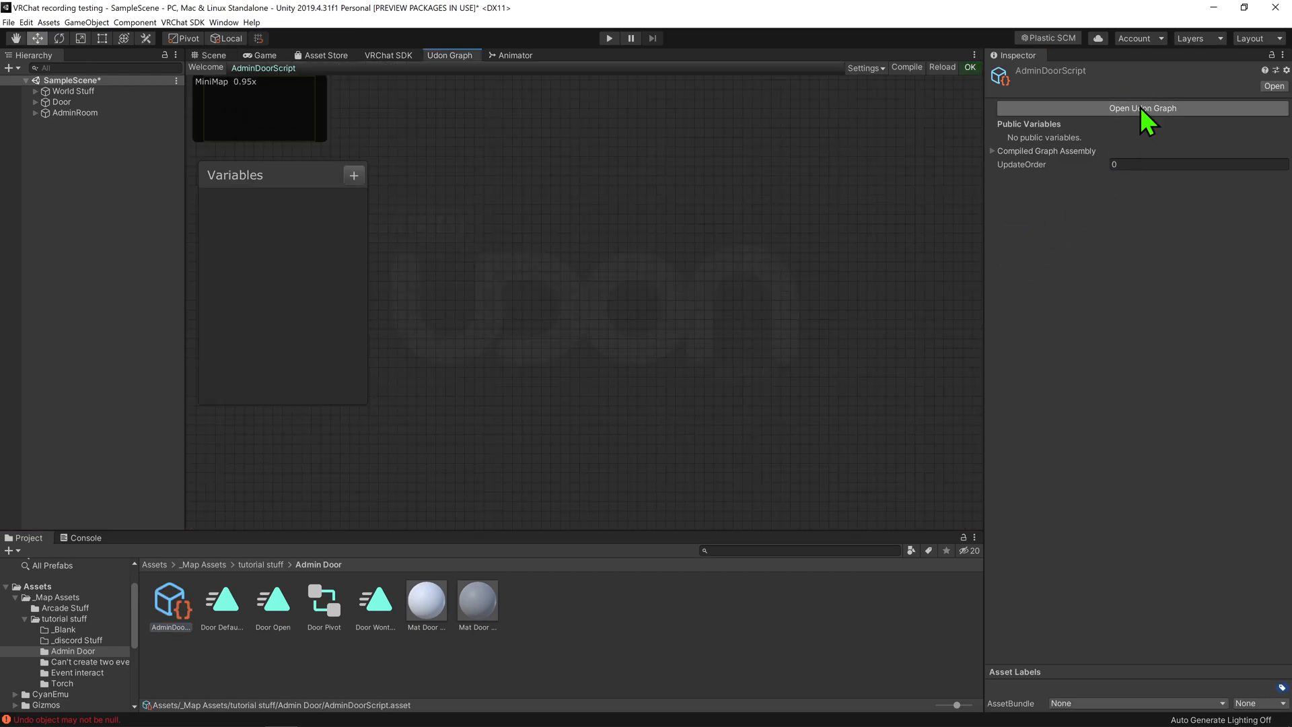
- Add a public string[] graph variable named adminNames
click(353, 175)
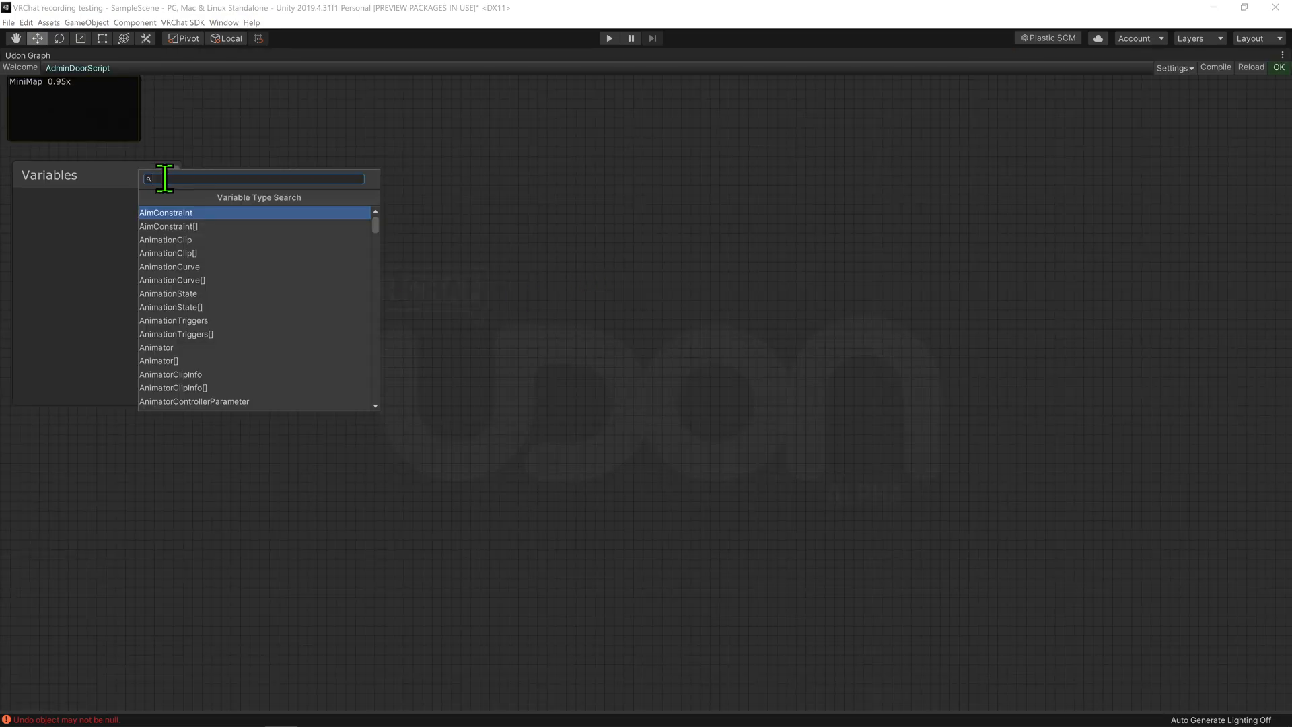
text(string)
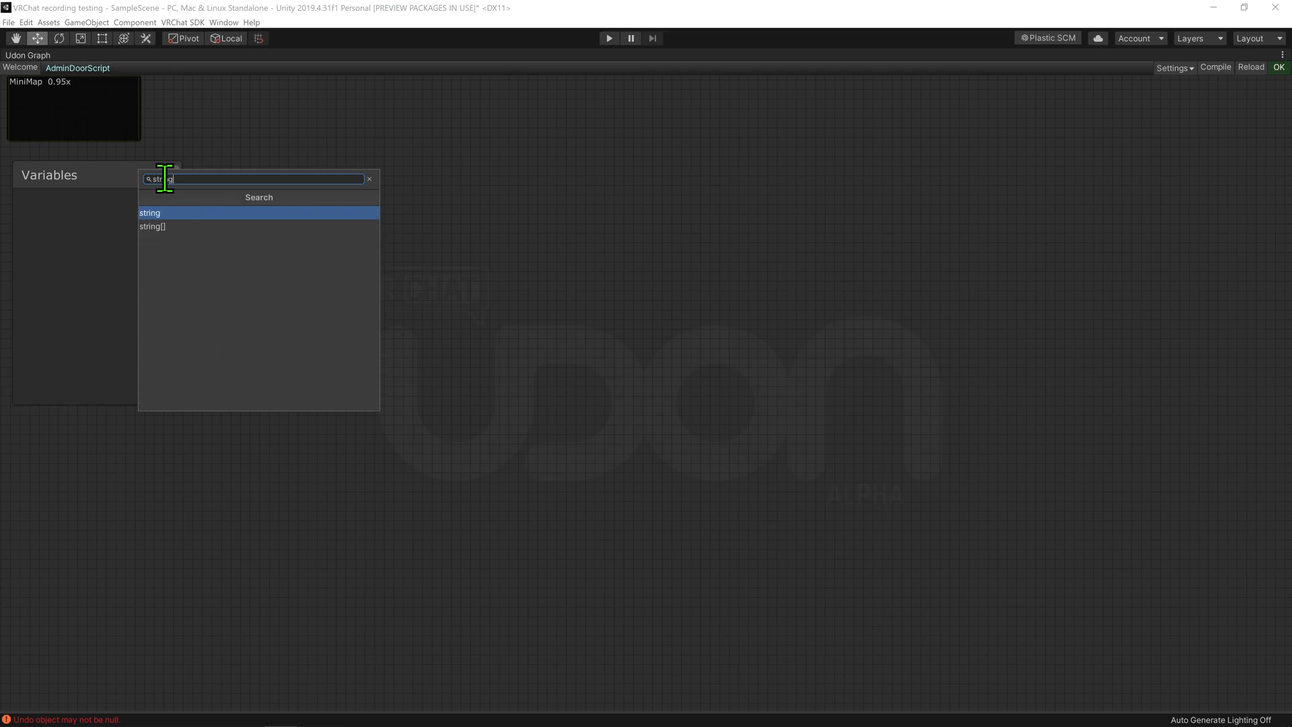
click(149, 212)
text(adminNames)
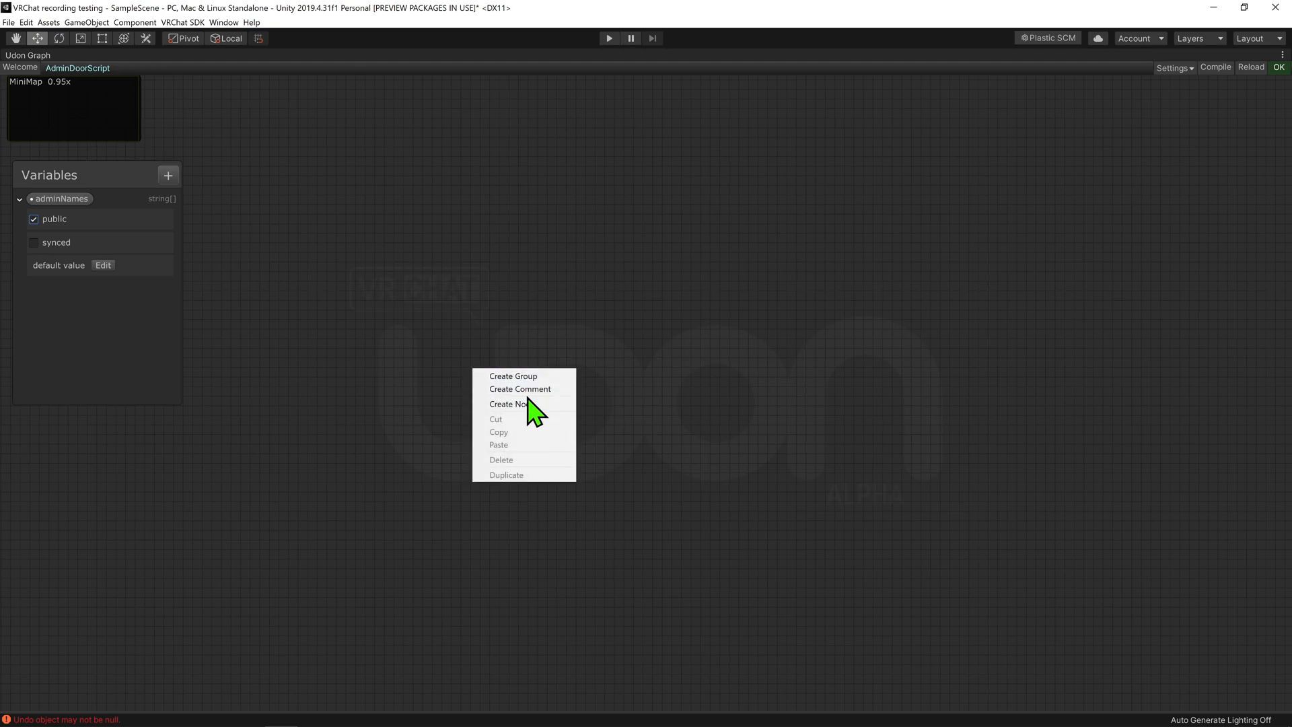
- Add an Interact event wired into a Block node and pull a wire from Block's first output for the next node
click(508, 404)
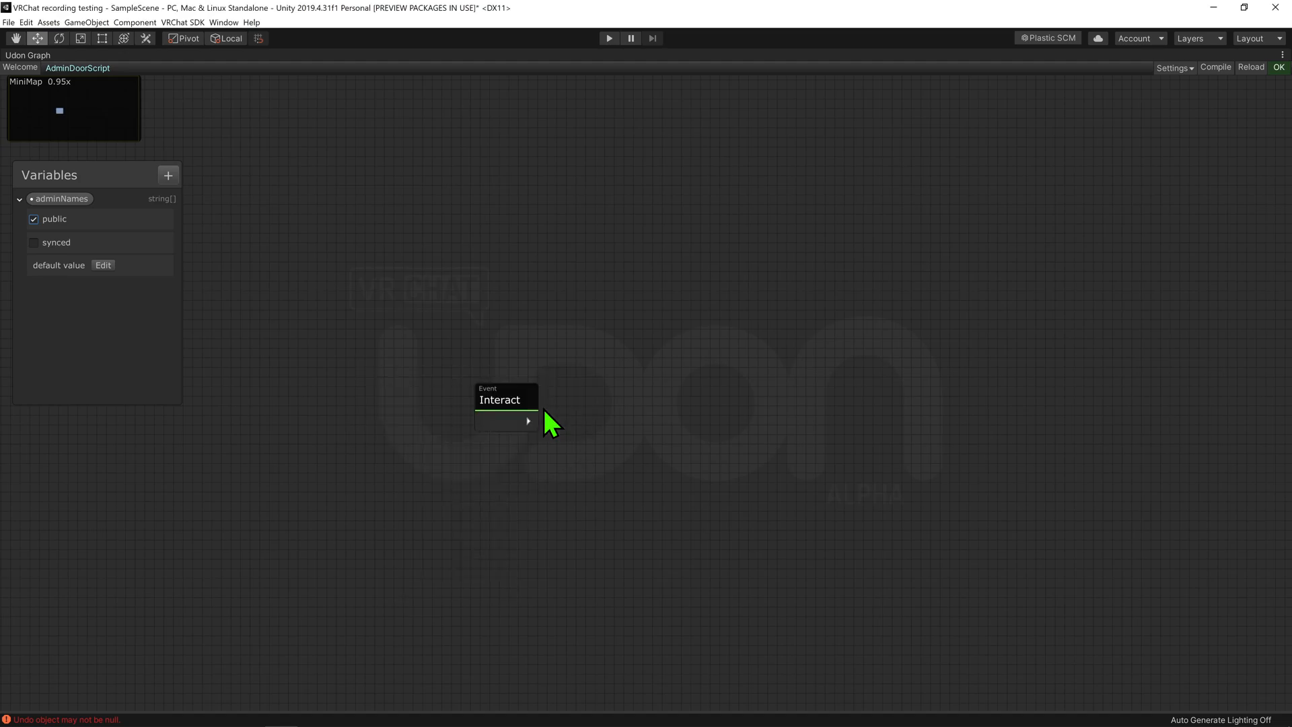
drag(507, 399, 416, 337)
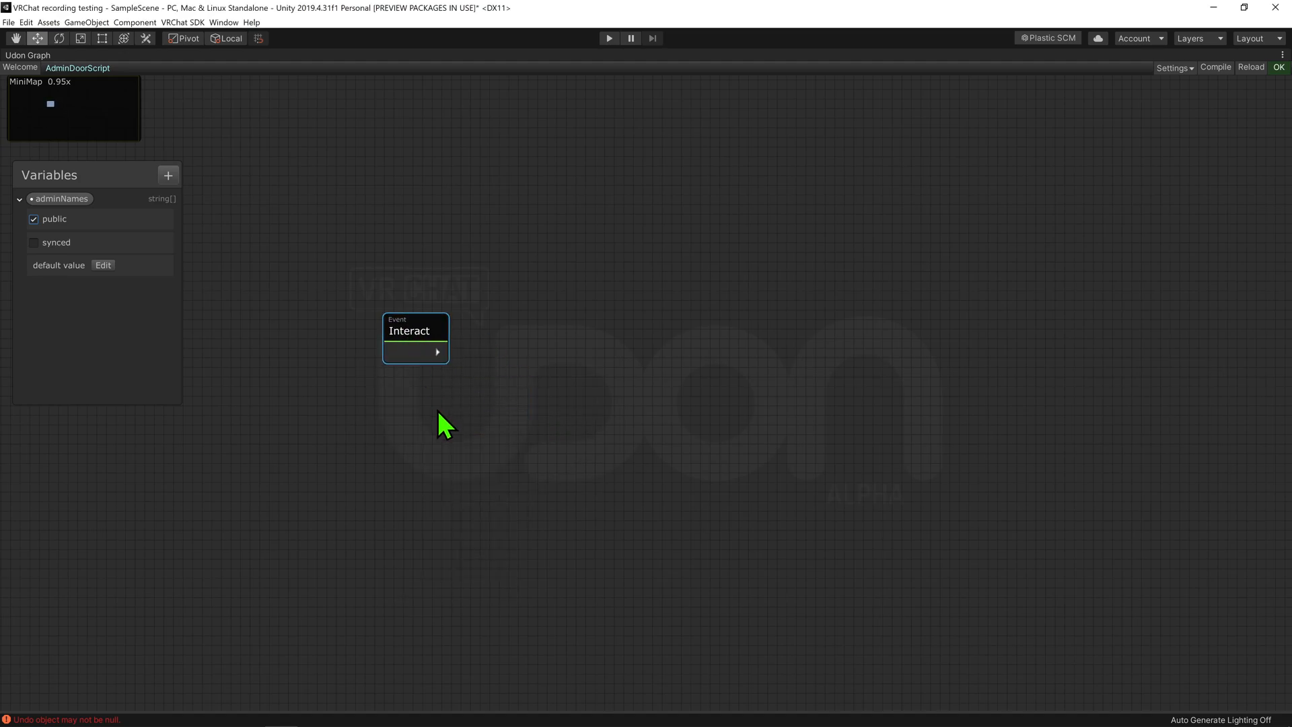
mouse_move(525, 366)
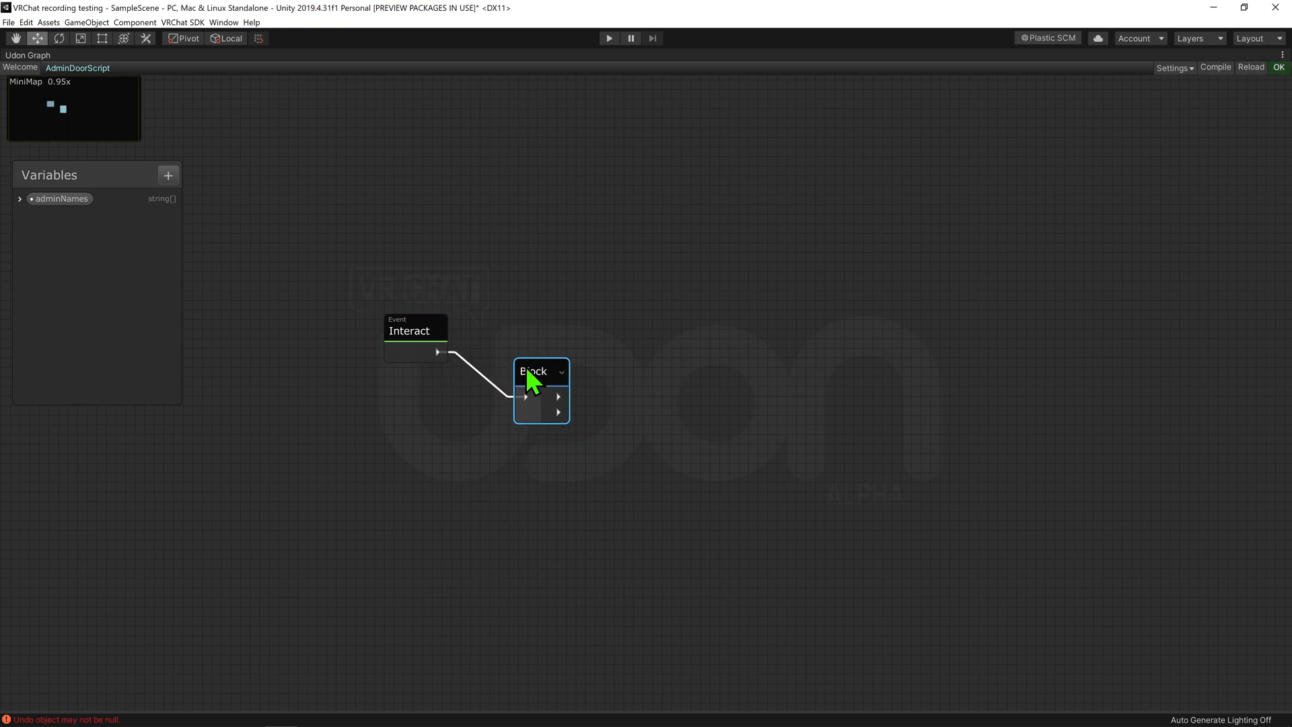
drag(535, 371, 512, 326)
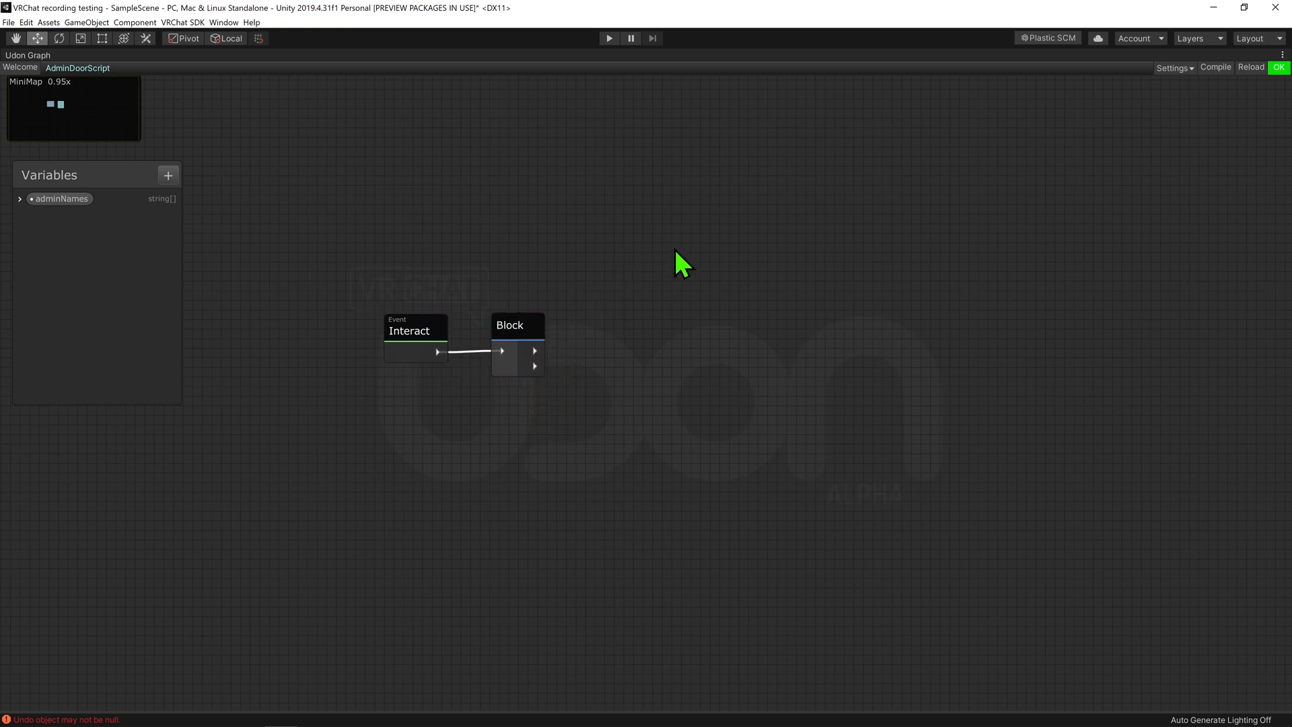
mouse_move(647, 498)
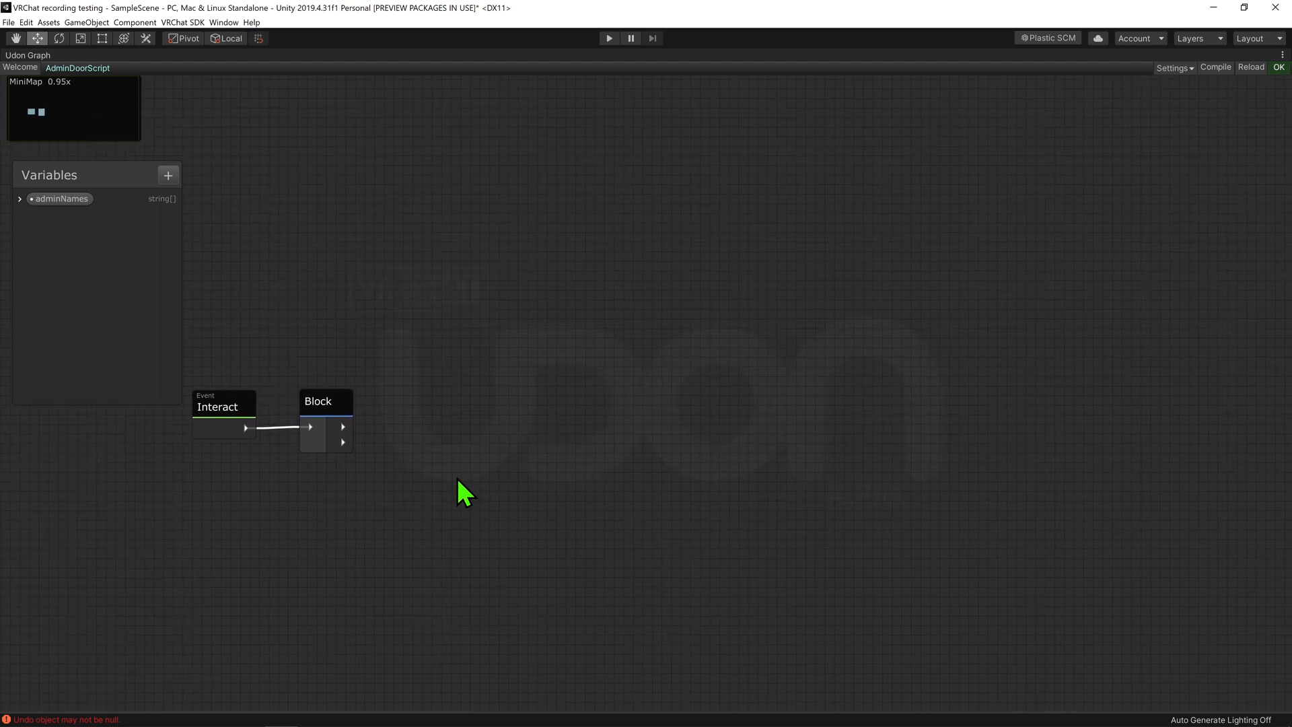
mouse_move(766, 521)
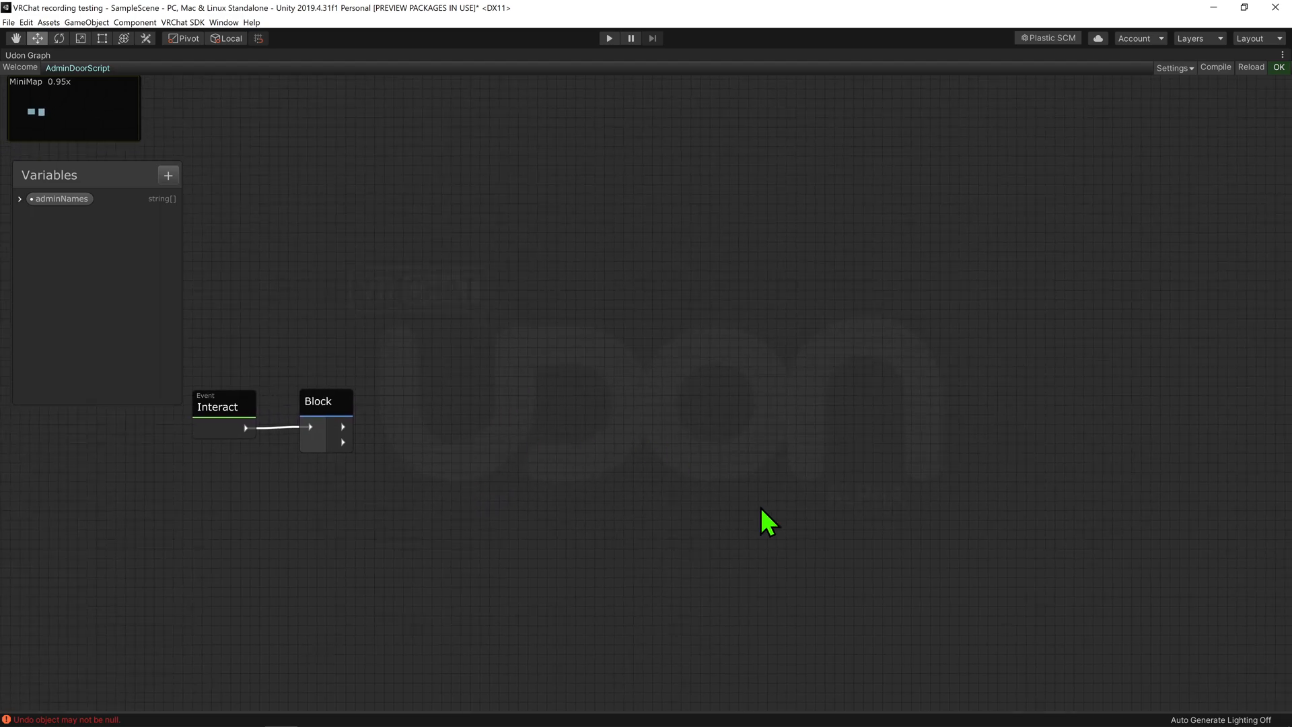
drag(344, 427, 454, 321)
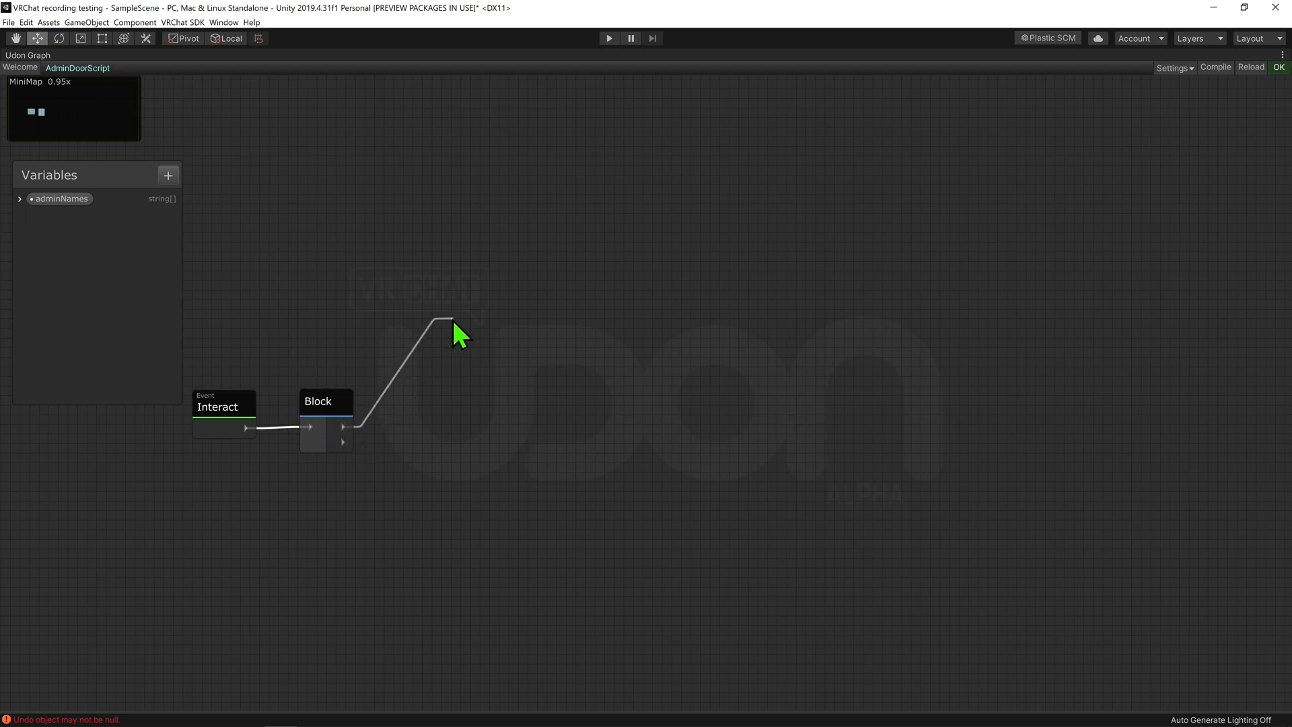
drag(459, 334, 573, 524)
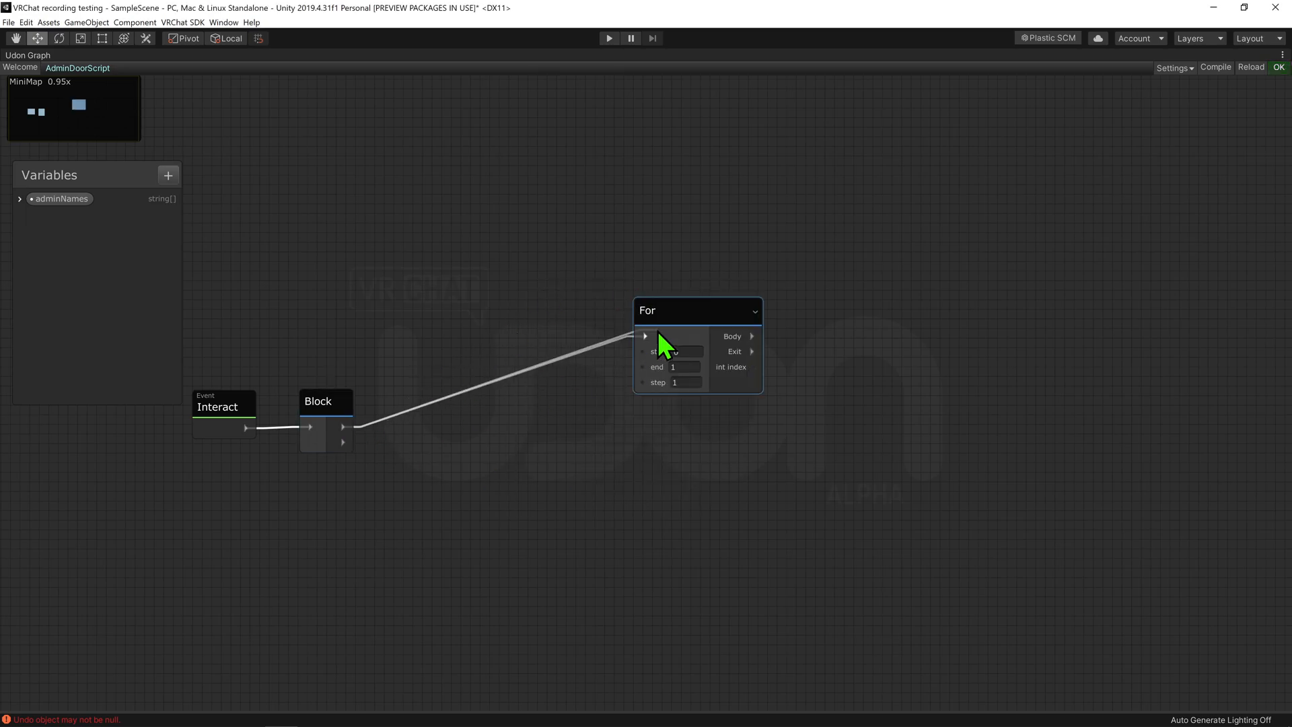
- Place the For loop after Block and add a boolean isAdmin variable beside adminNames
drag(697, 311, 675, 232)
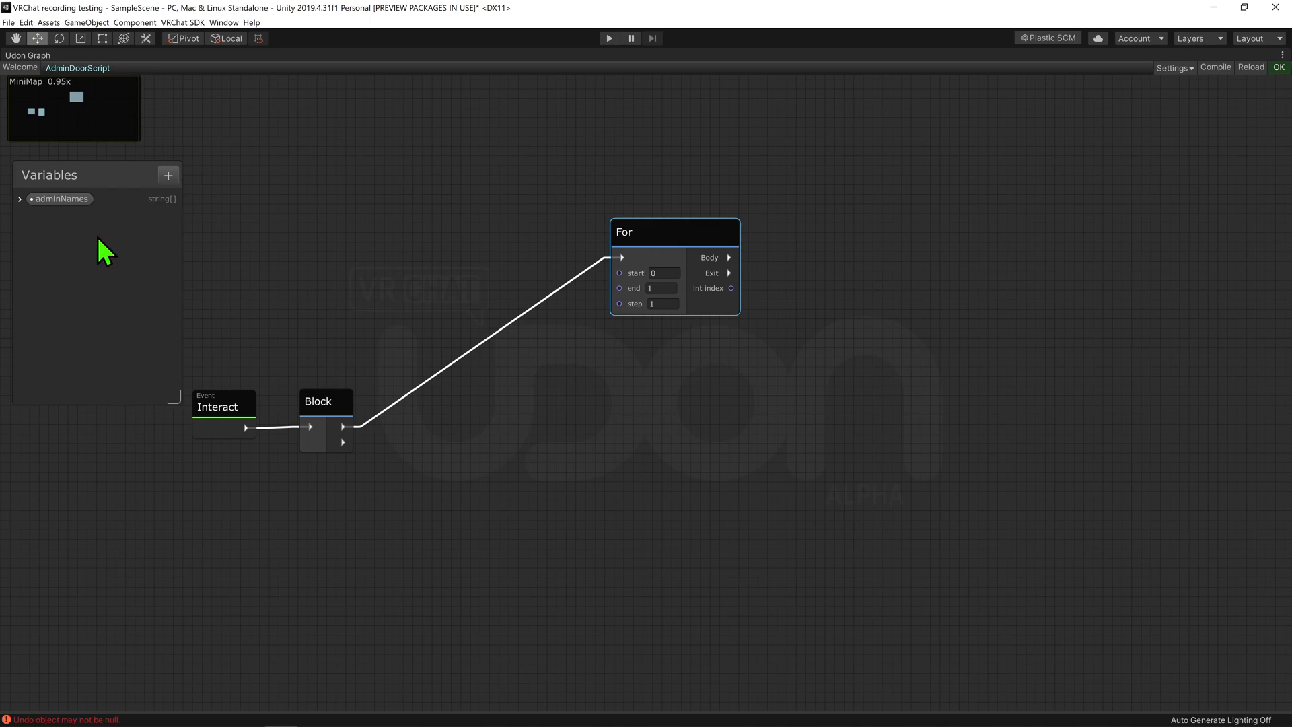
mouse_move(617, 371)
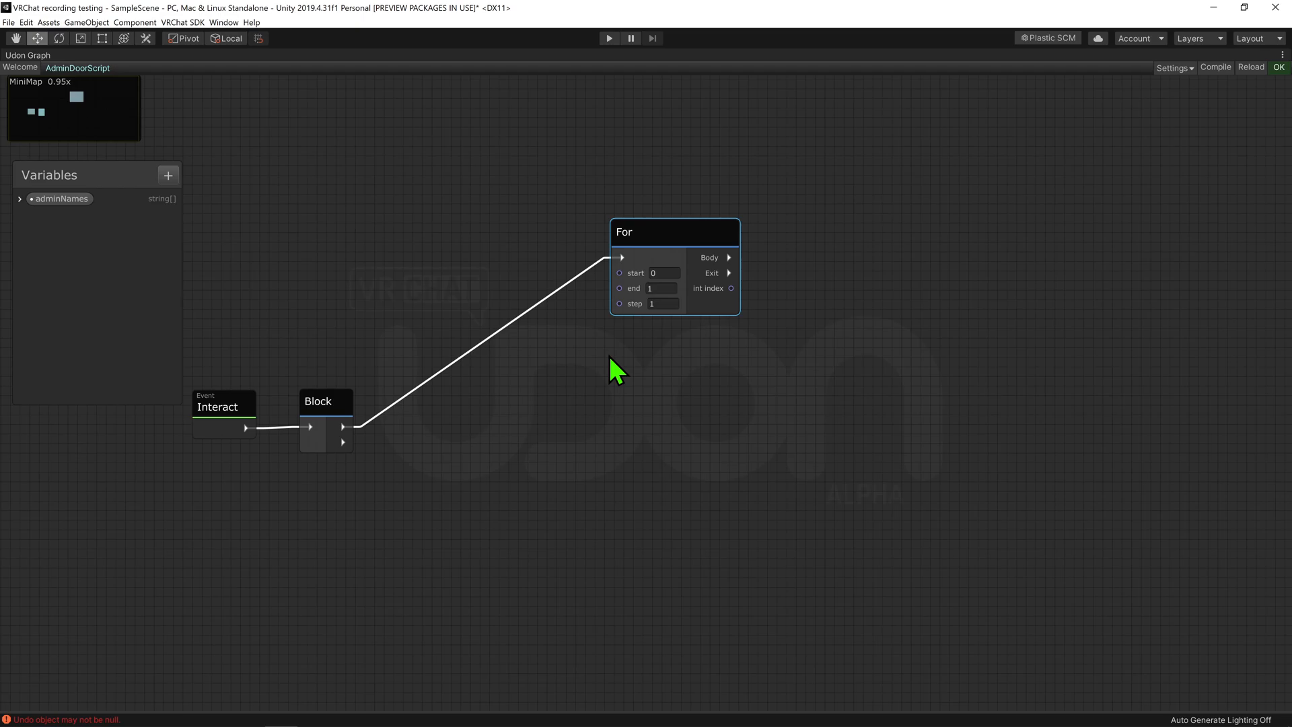
click(169, 175)
text(isAdmin)
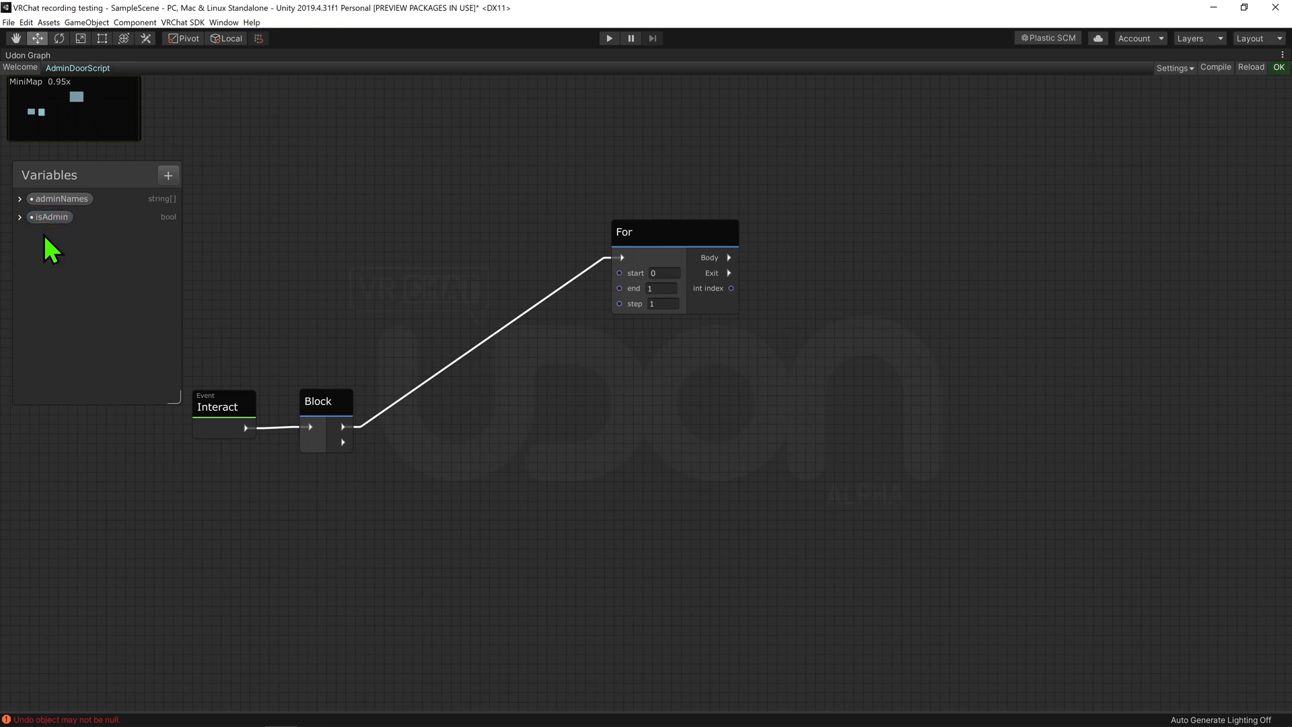
mouse_move(122, 228)
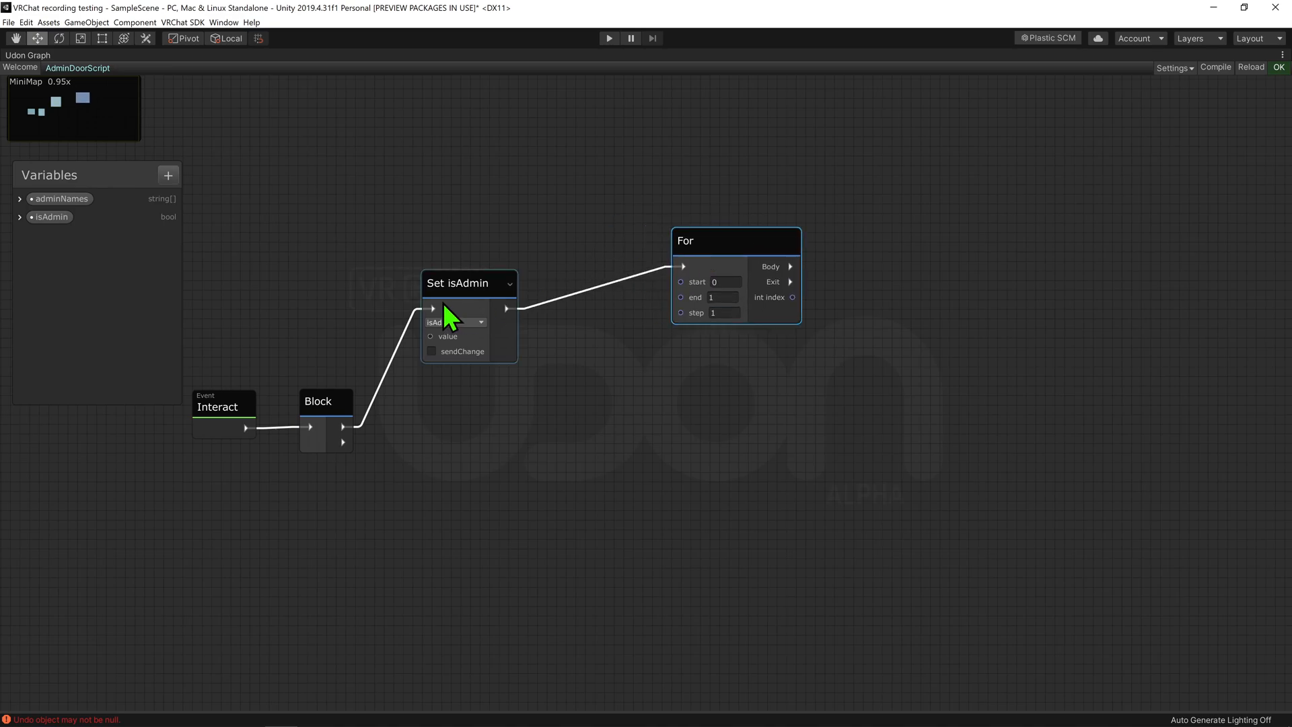
- Feed Set isAdmin a Const Boolean false and loop adminNames by Get Length, reading each name with Get by index
text(cons)
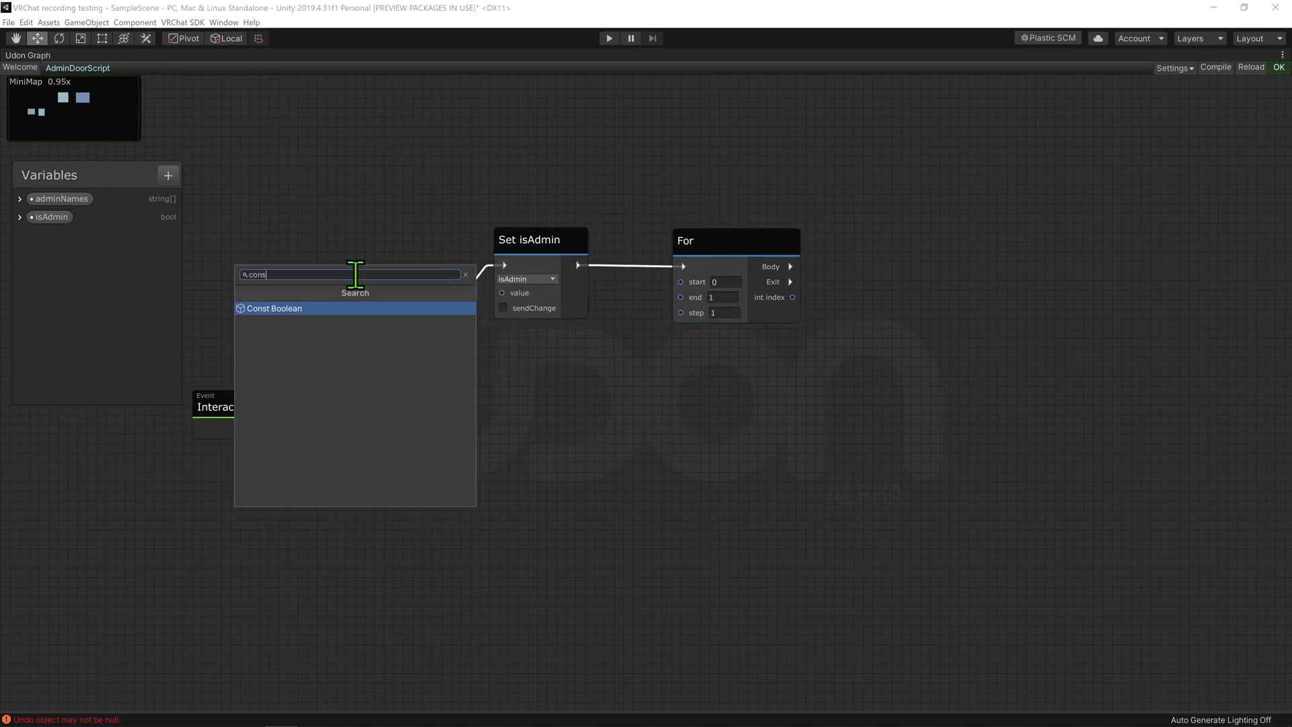
click(273, 307)
text(string)
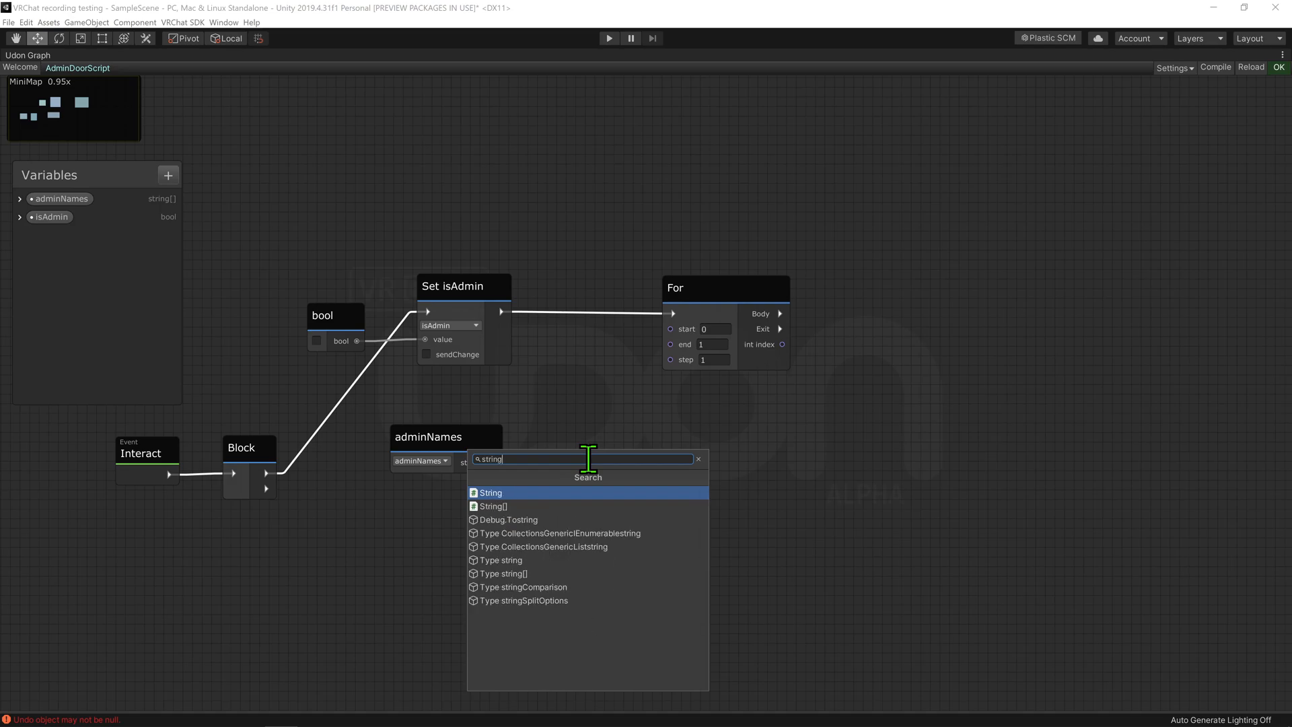
click(493, 505)
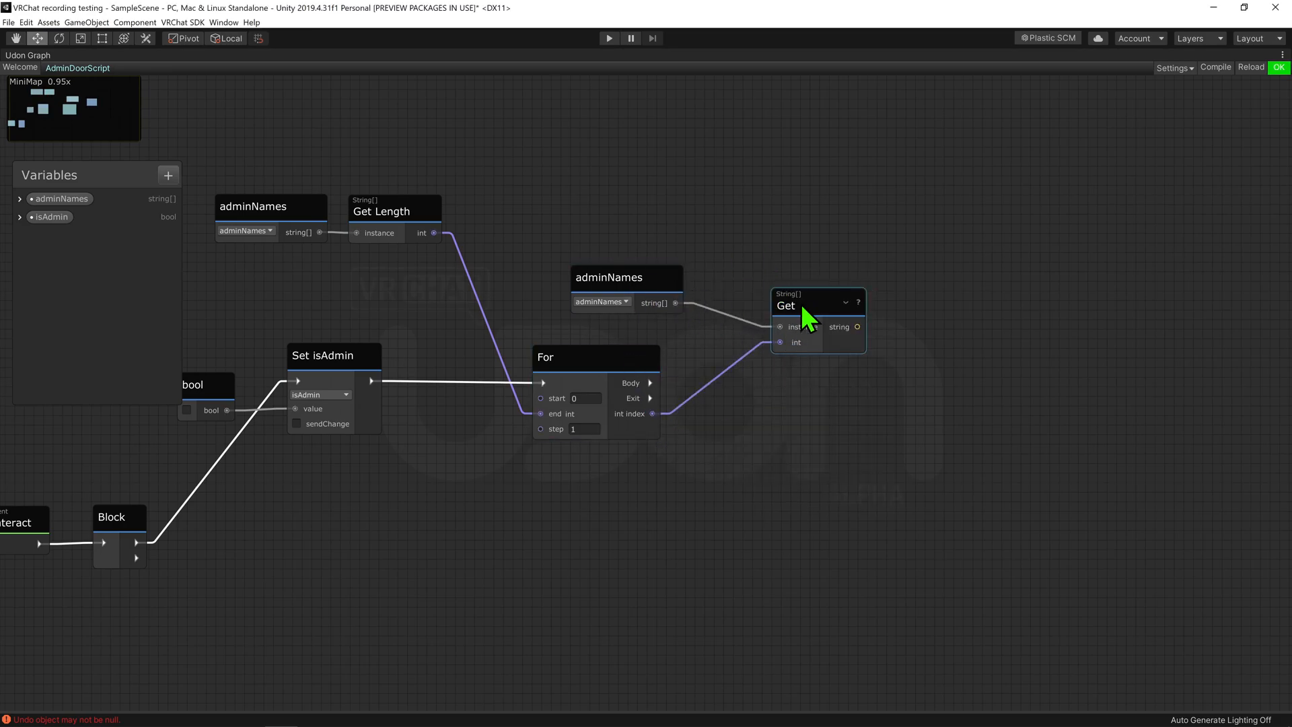
- Compare each name to LocalPlayer displayName with String Equals and Branch, setting isAdmin true on a match
drag(816, 306, 765, 283)
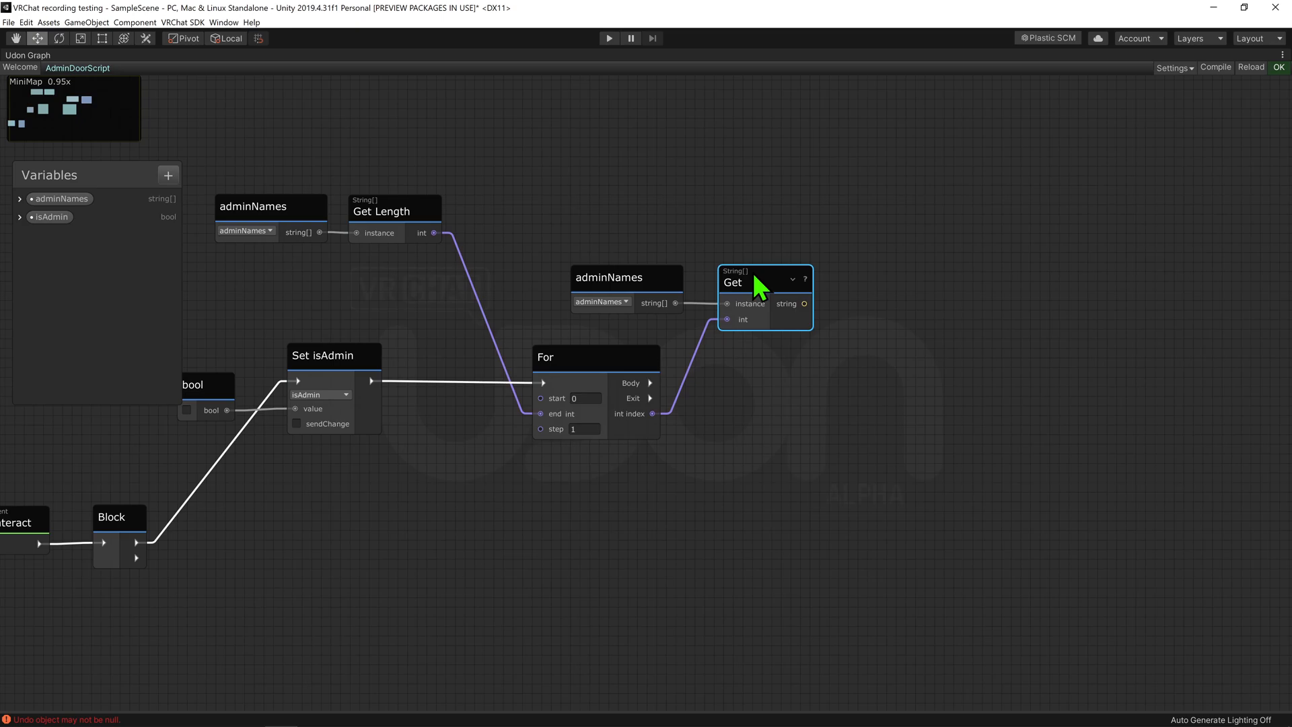
mouse_move(1032, 390)
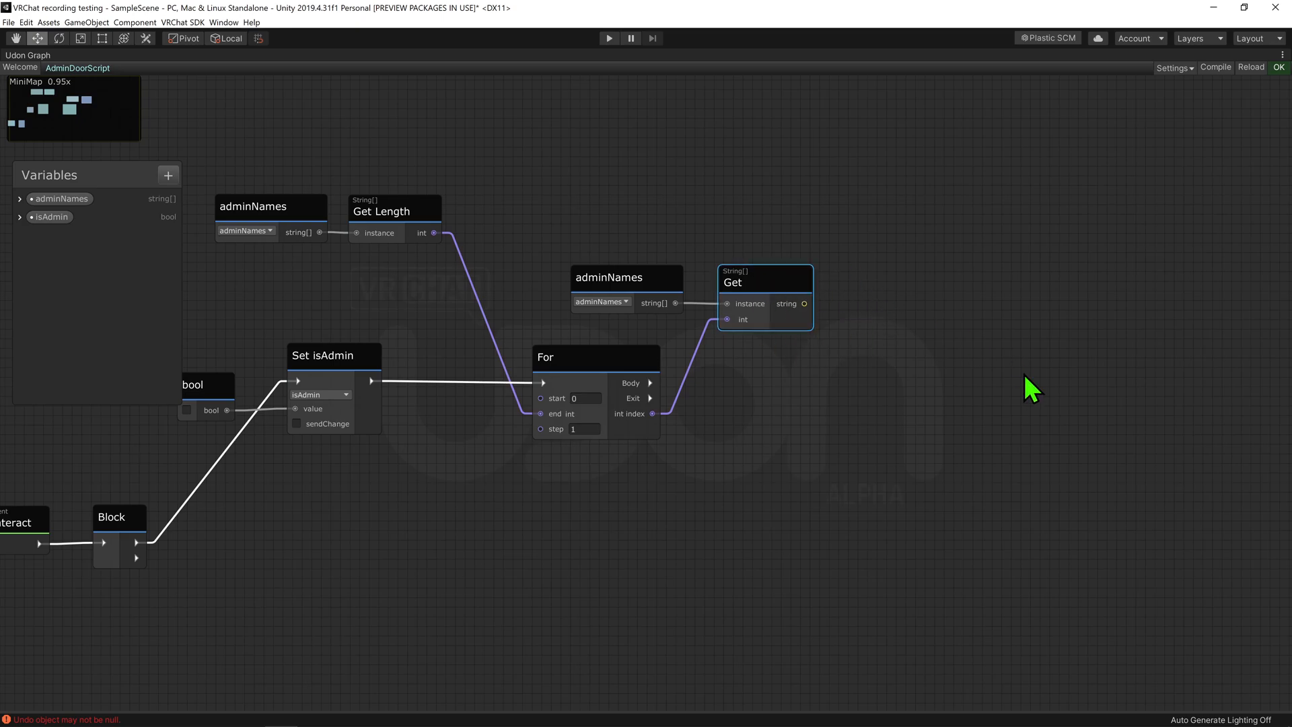
mouse_move(634, 509)
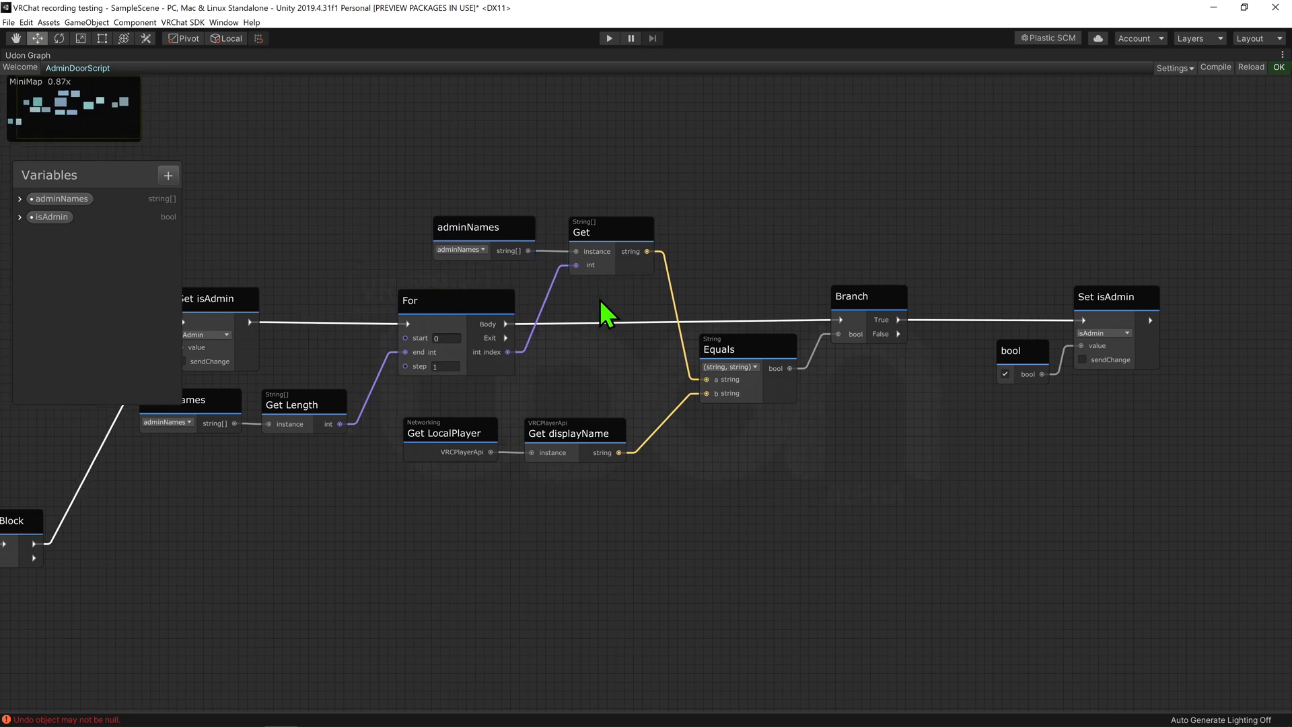
mouse_move(632, 349)
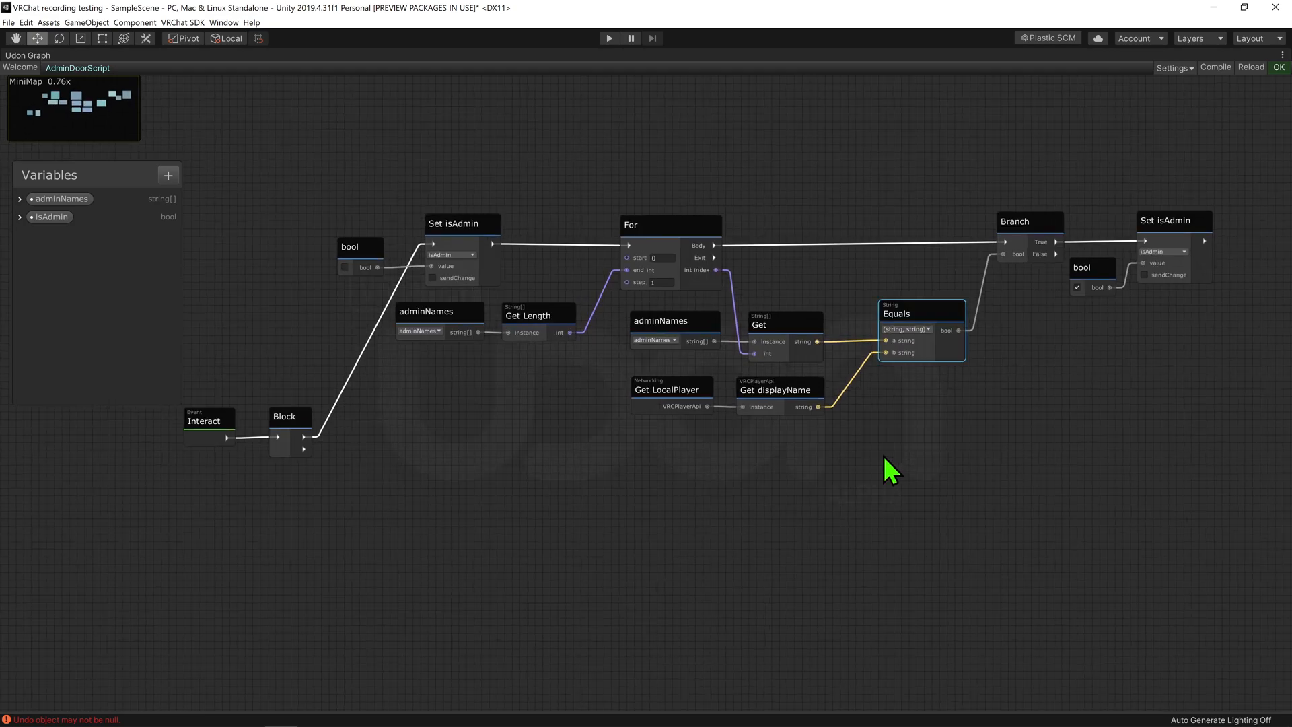
text(branc)
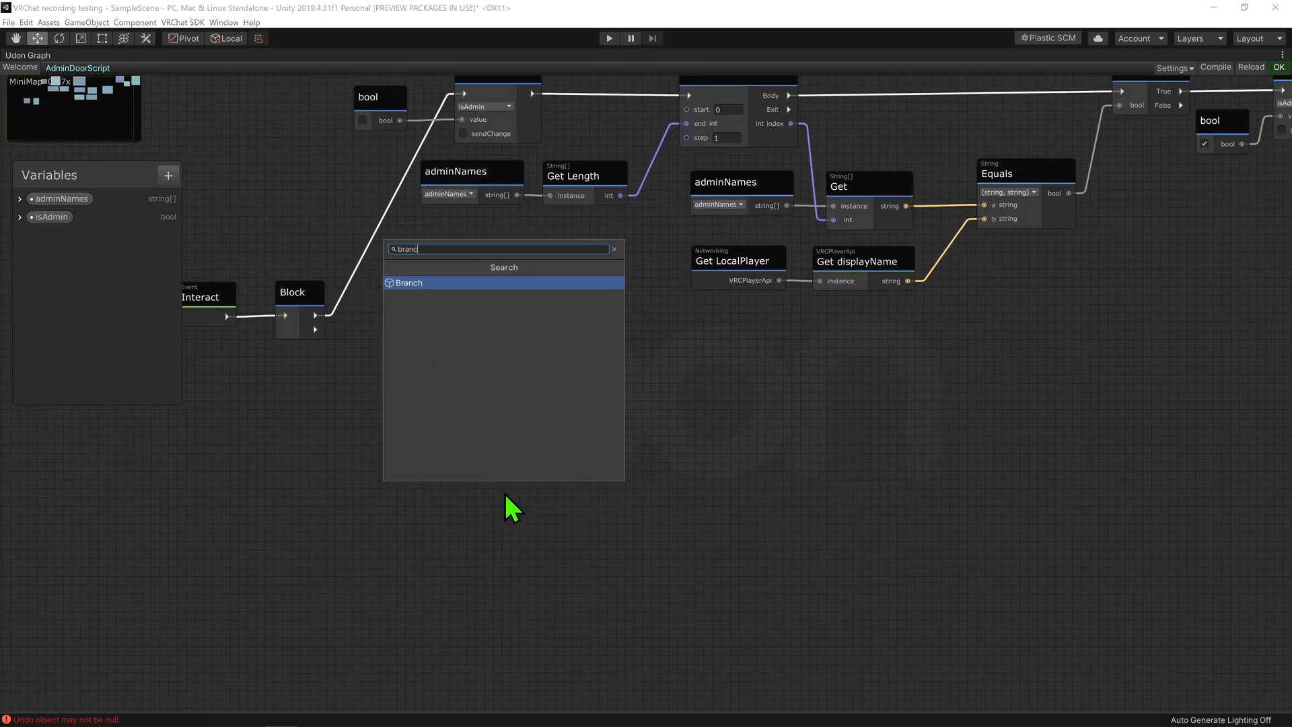
- Add a Branch on Block's second output with the isAdmin variable as its condition
click(409, 283)
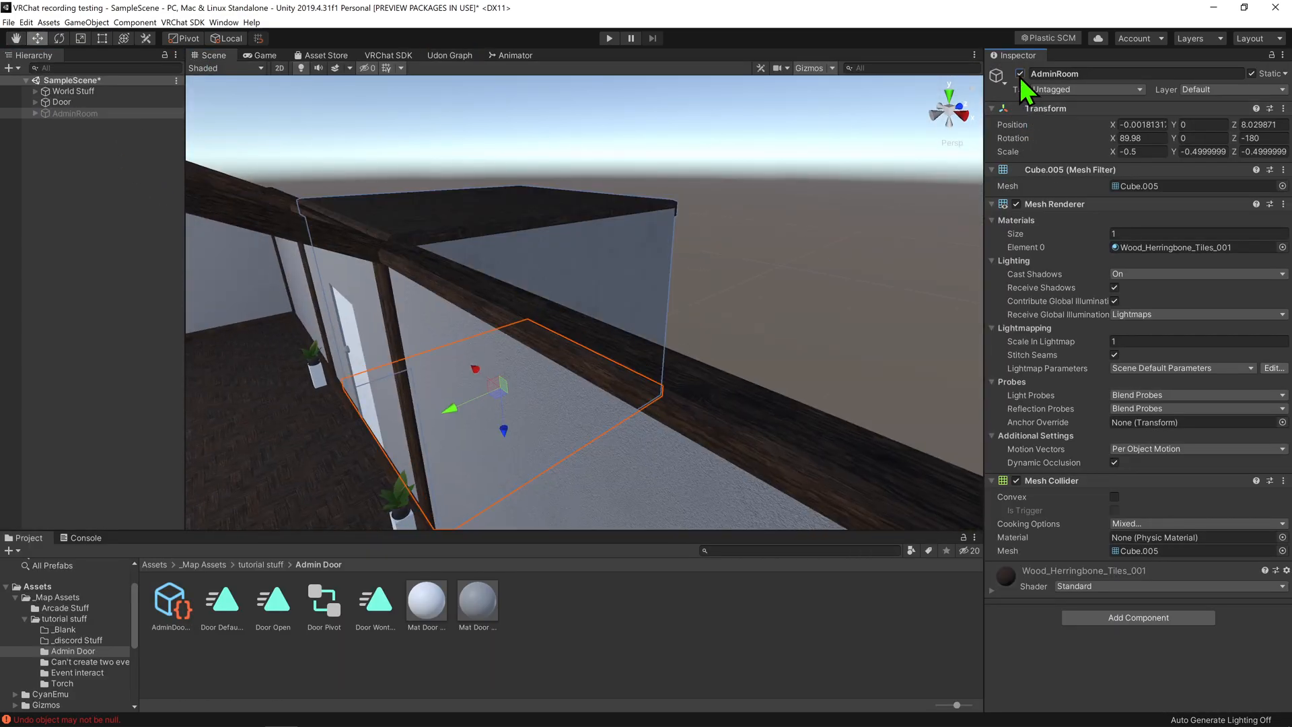
click(449, 55)
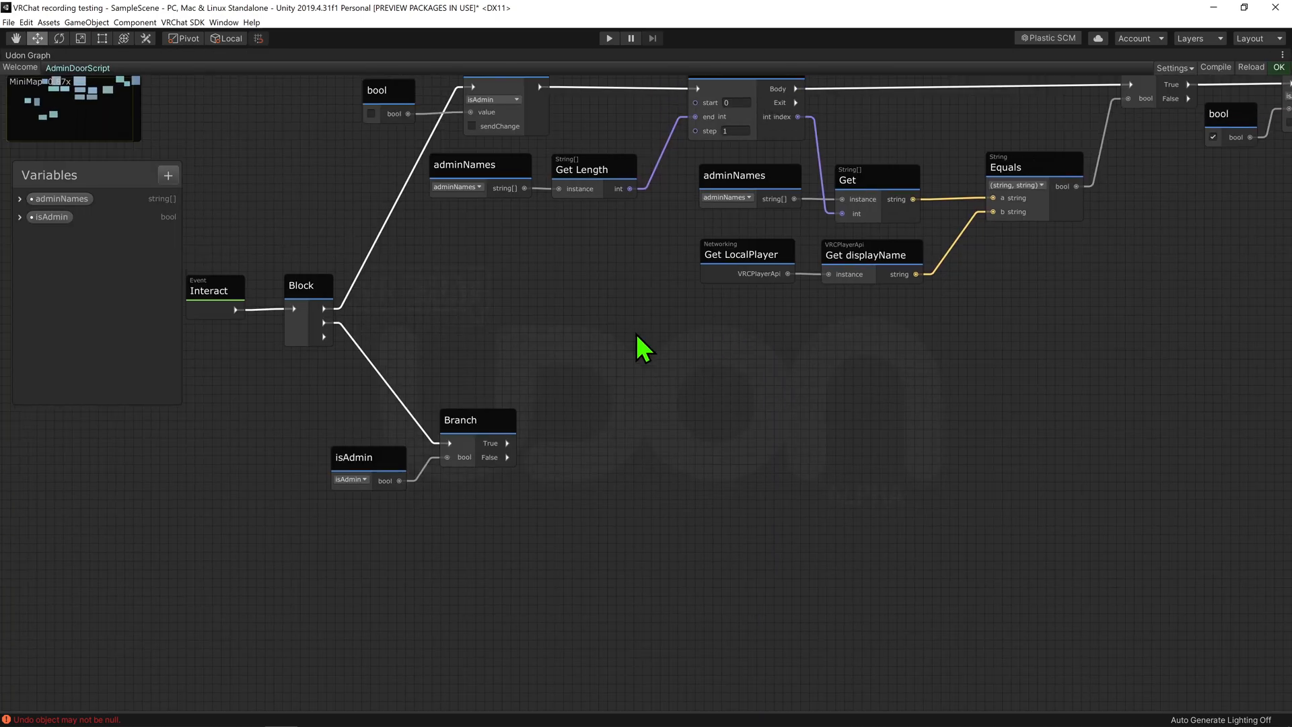
- Add public variables adminRoomObj (GameObject) and anim (Animator)
click(168, 175)
text(anim)
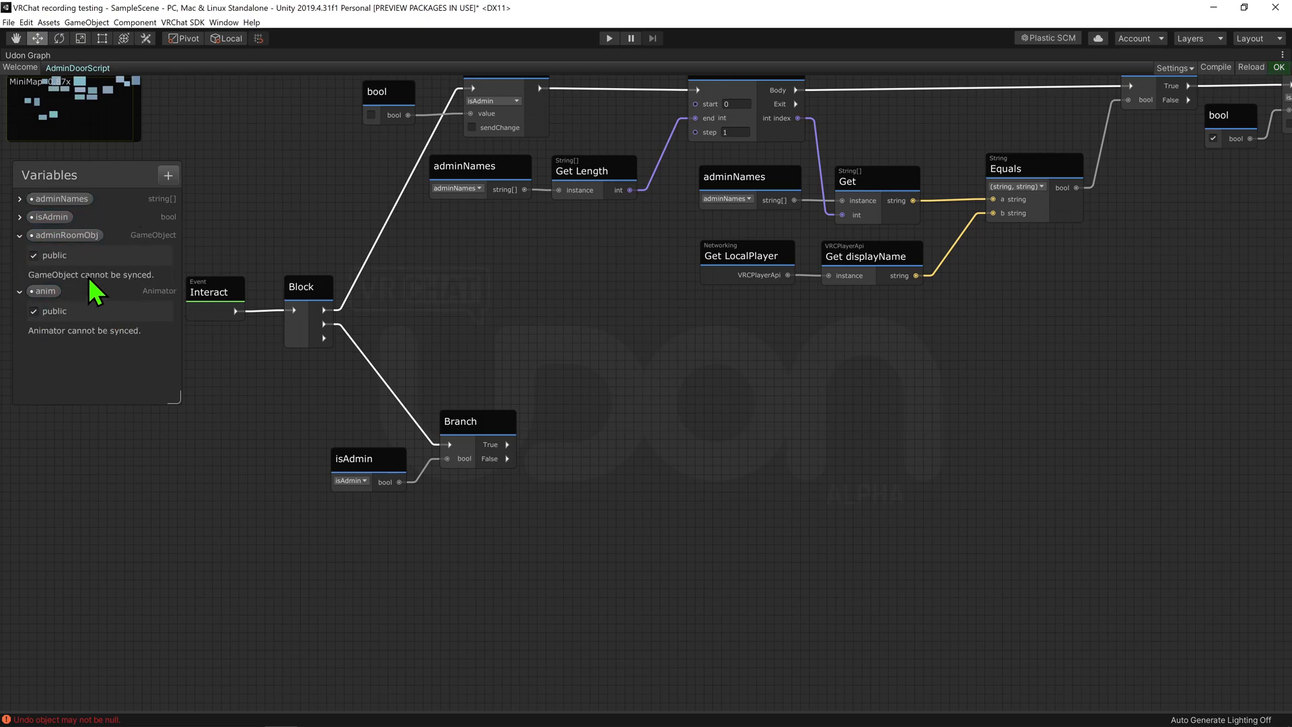
mouse_move(146, 380)
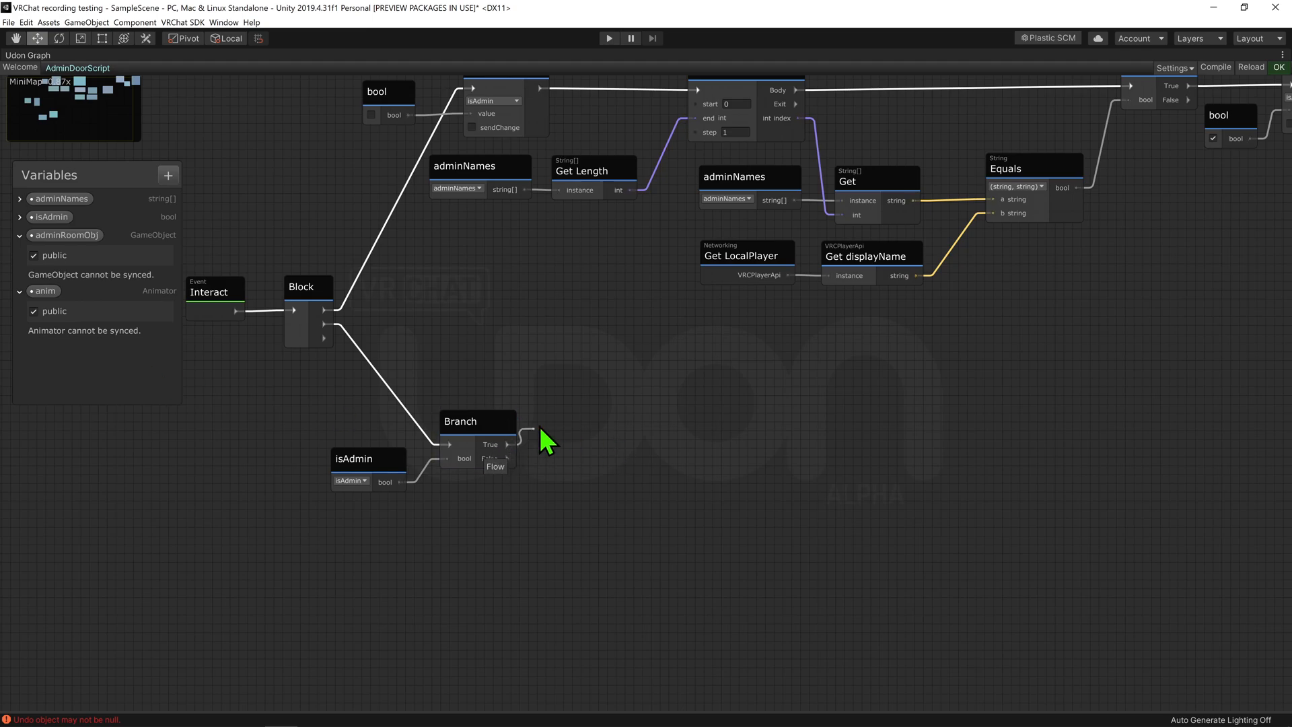
- Run GameObject SetActive on adminRoomObj with value ticked from the Branch's True path
text(set ac)
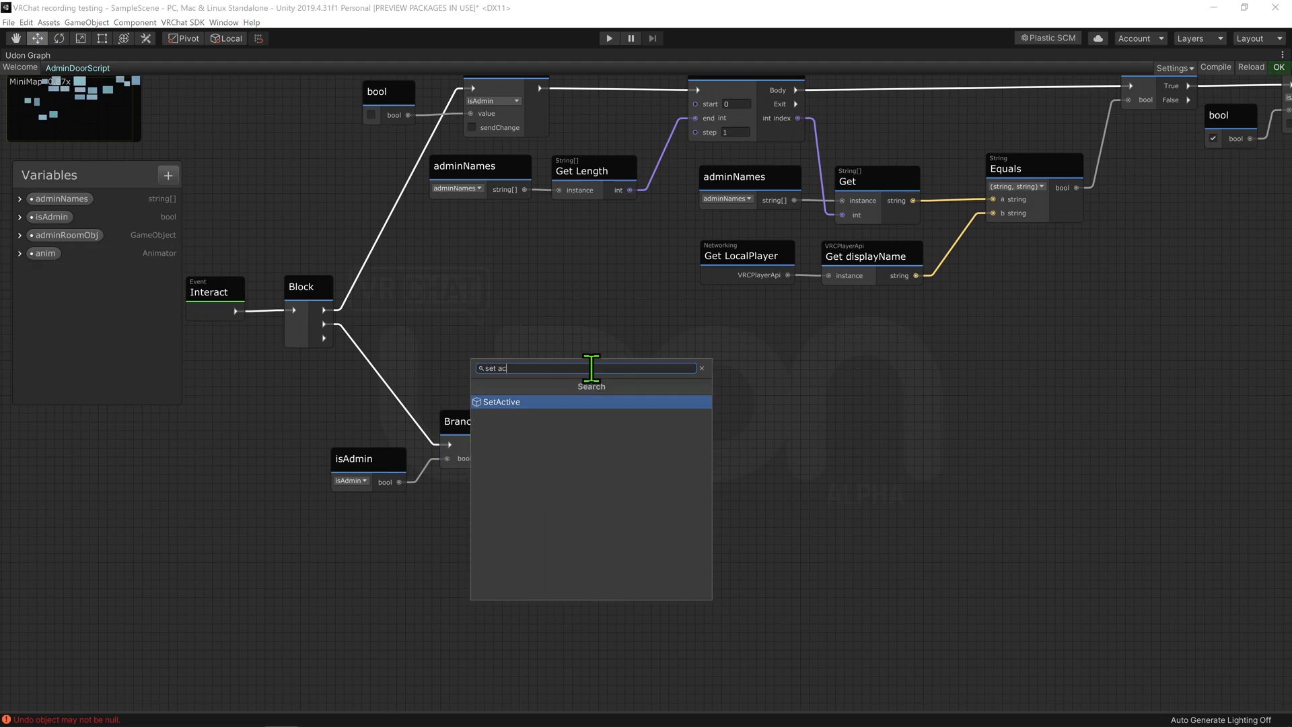
click(501, 402)
text(doorobject)
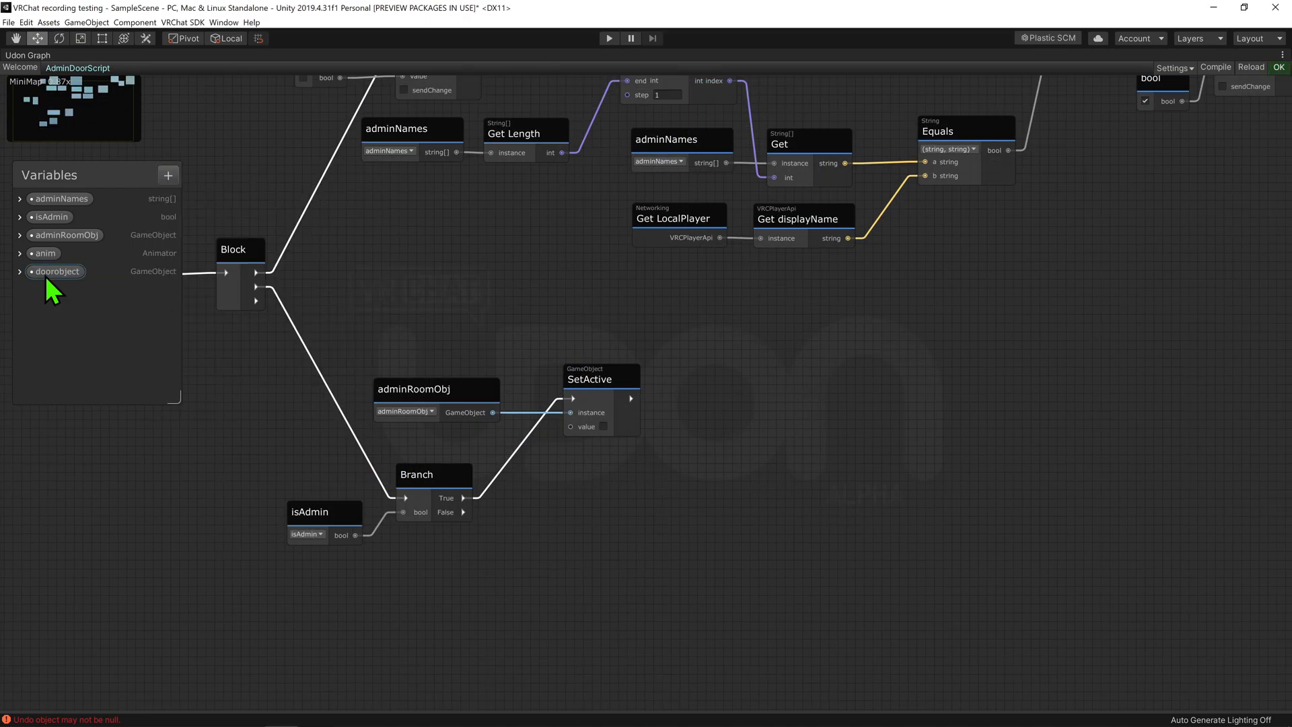
drag(57, 271, 694, 459)
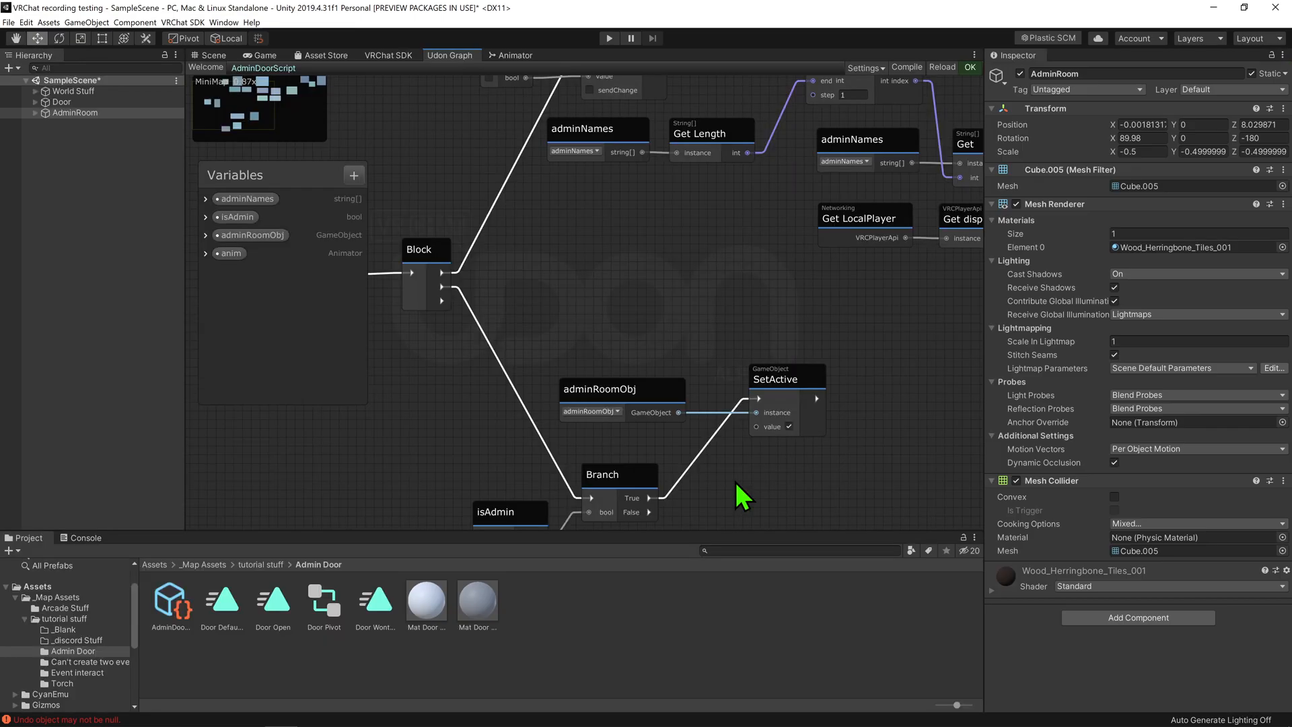
- Add Animator SetTrigger nodes from anim firing isAdmin on the true path and isntAdmin on false
click(62, 101)
text(animat)
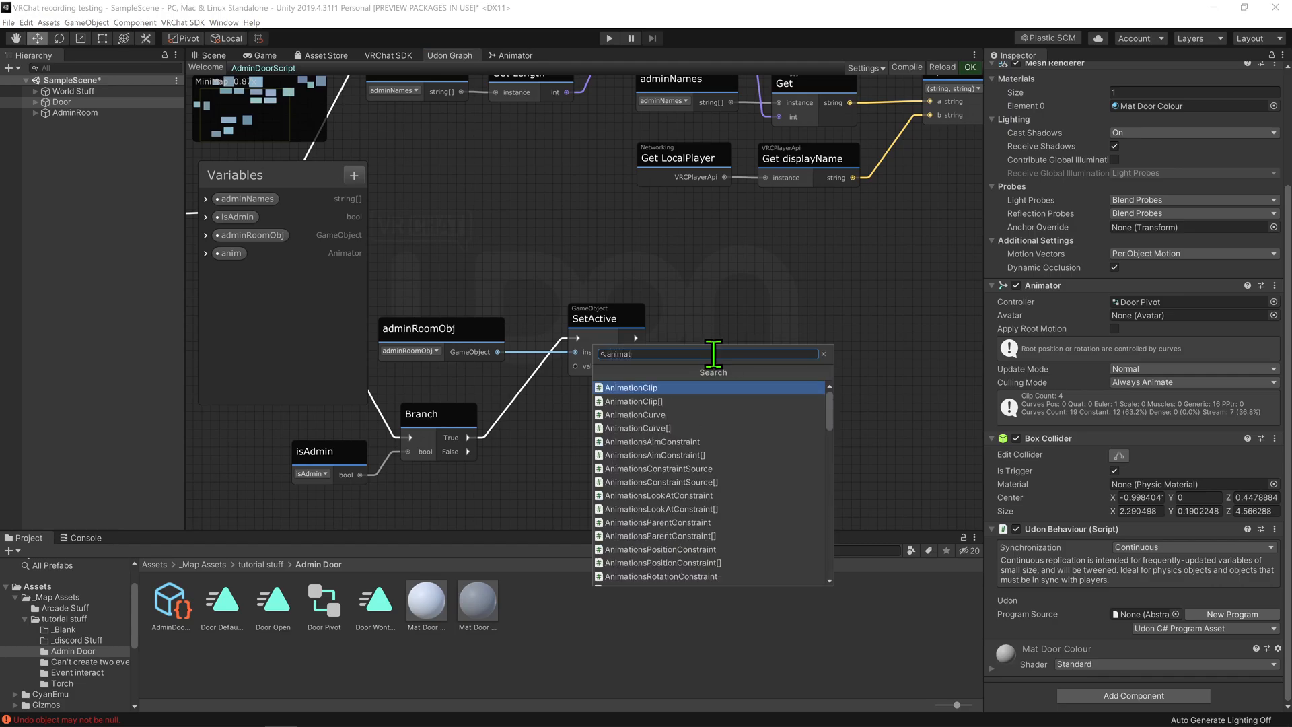
click(630, 387)
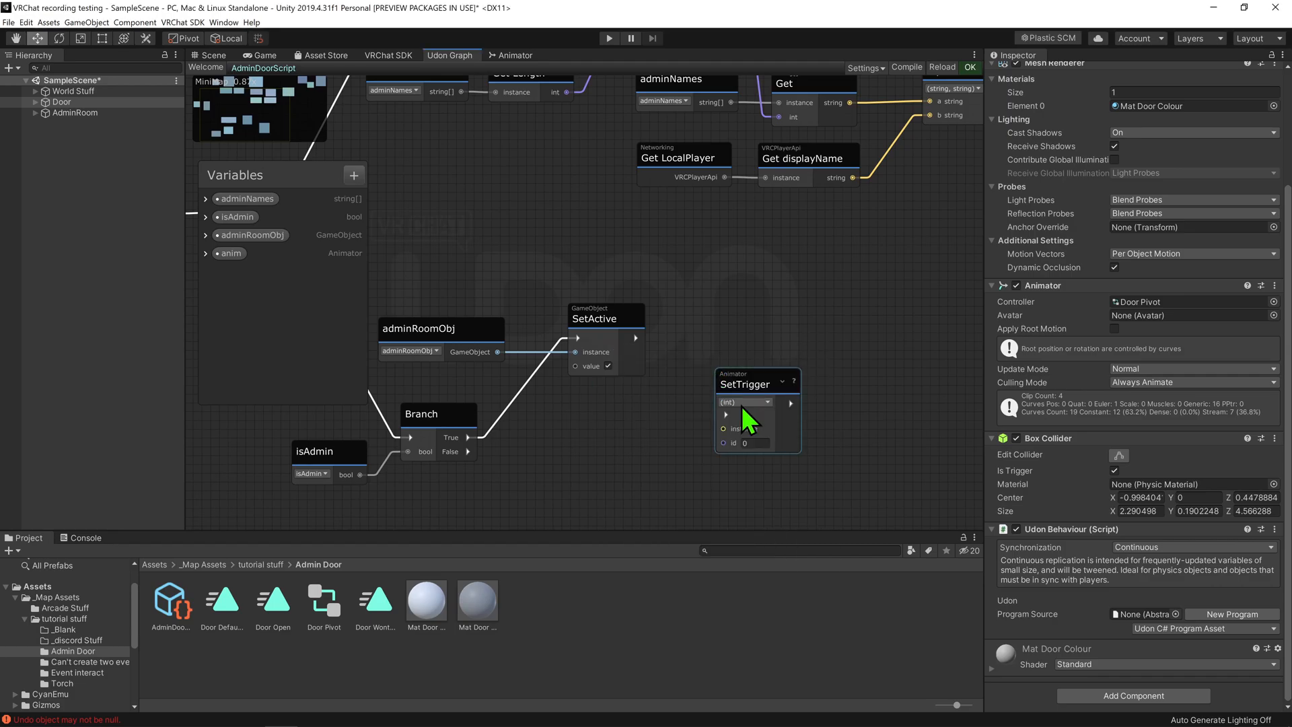
click(514, 54)
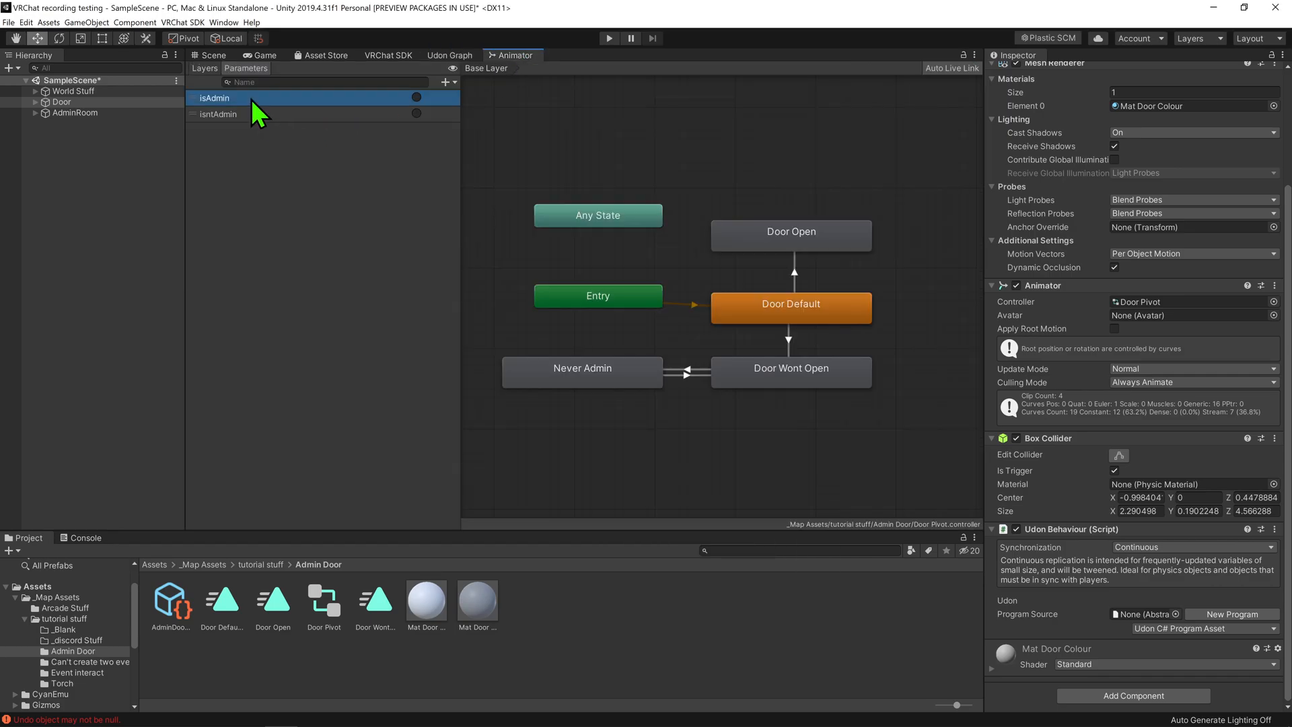
click(449, 54)
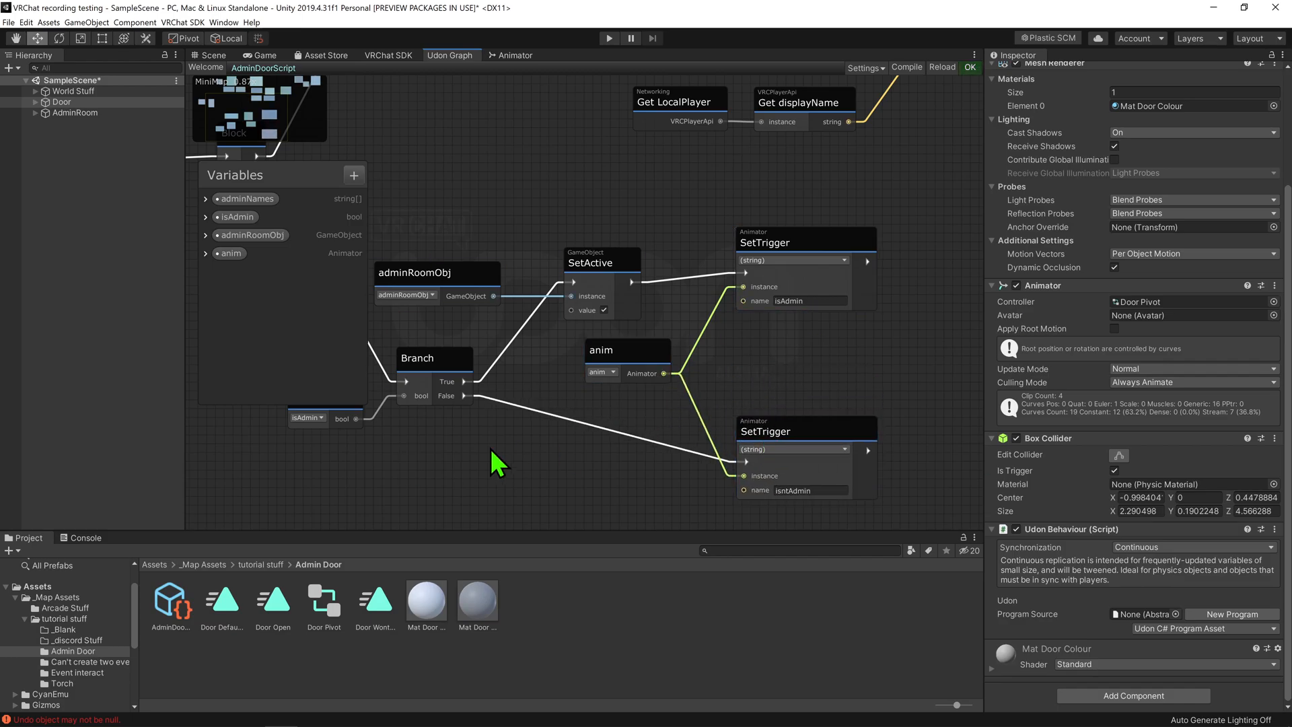
mouse_move(742, 420)
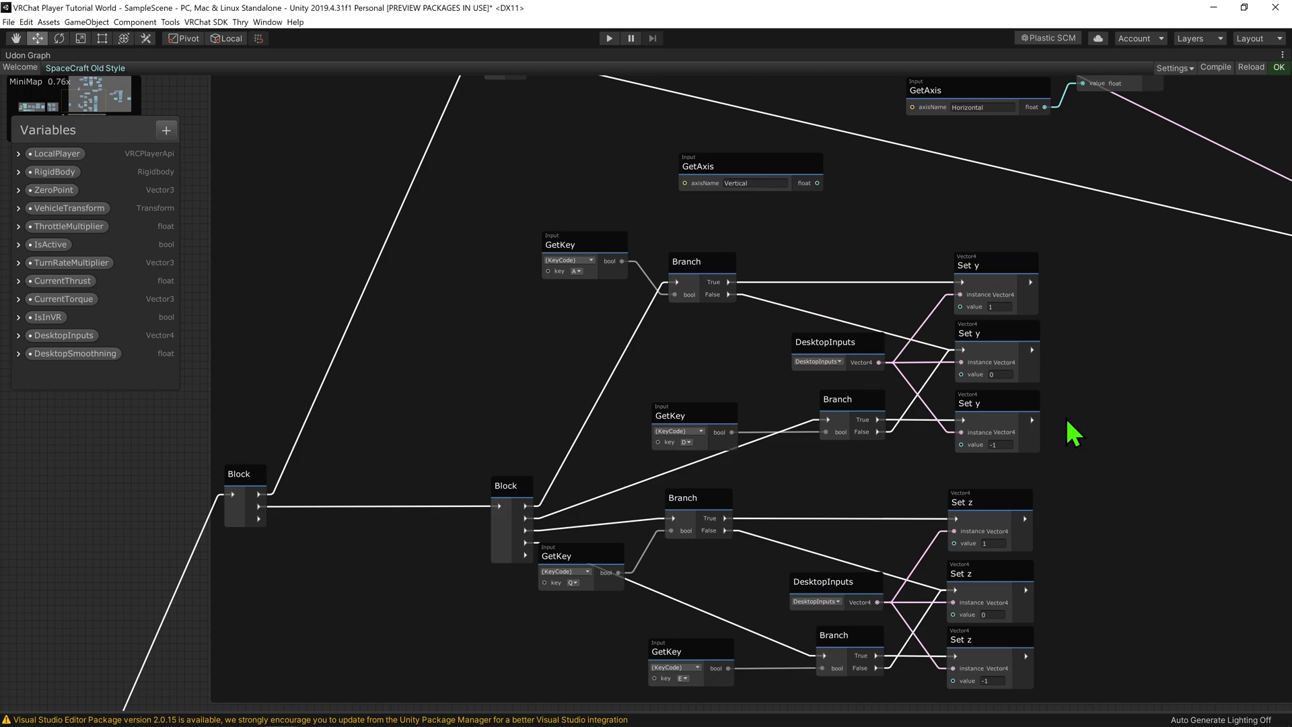
- Return from the SpaceCraft Old Style graph to the AdminDoorScript graph
click(994, 402)
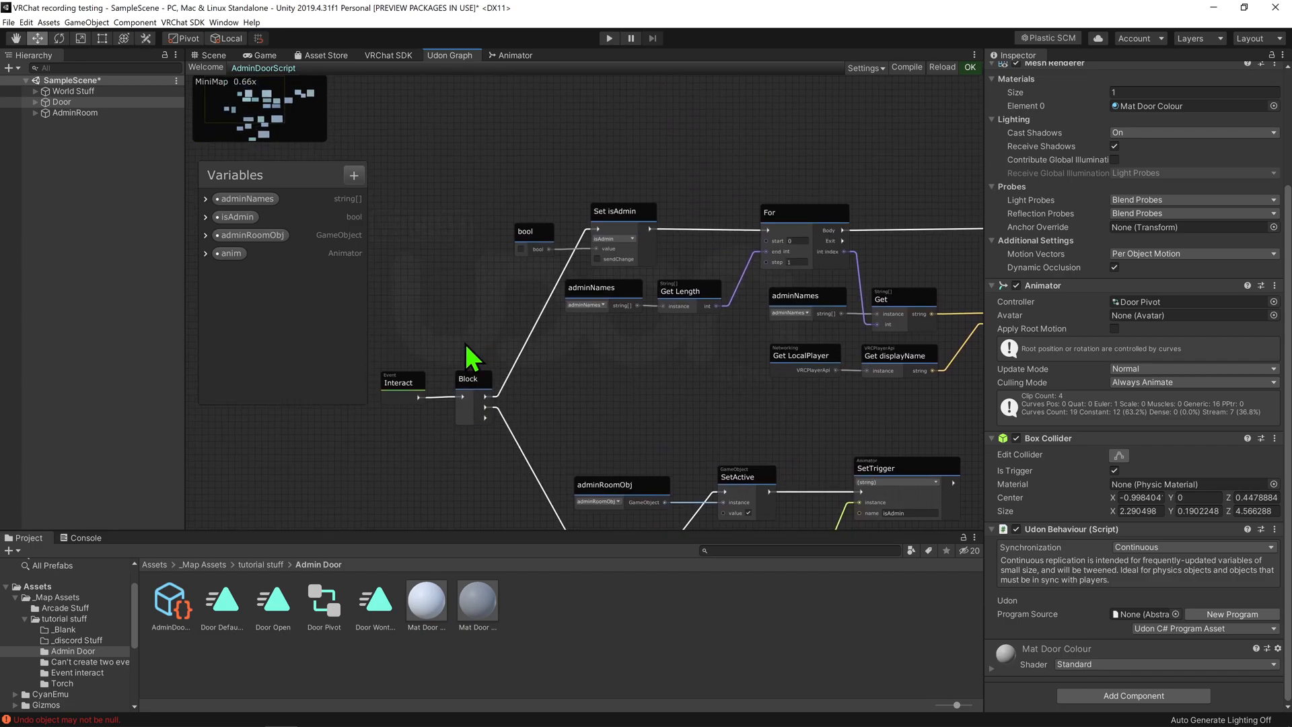
scroll(down, 3)
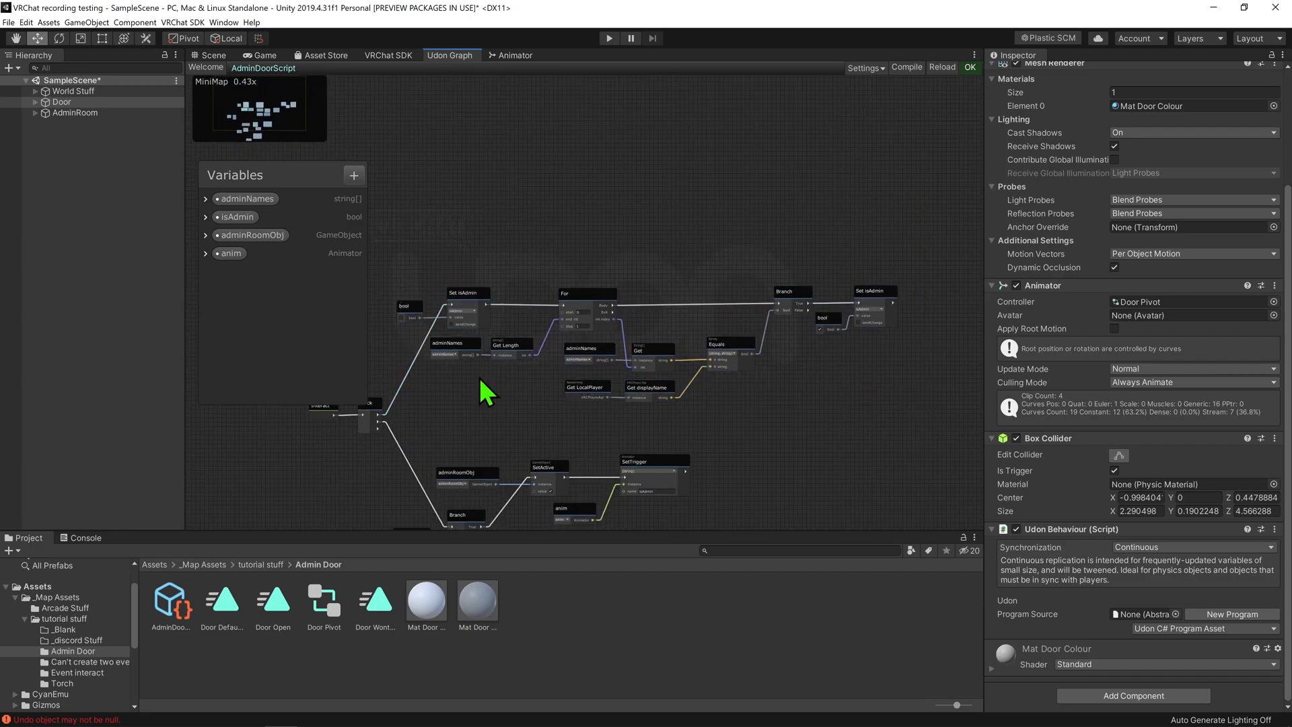
scroll(up, 3)
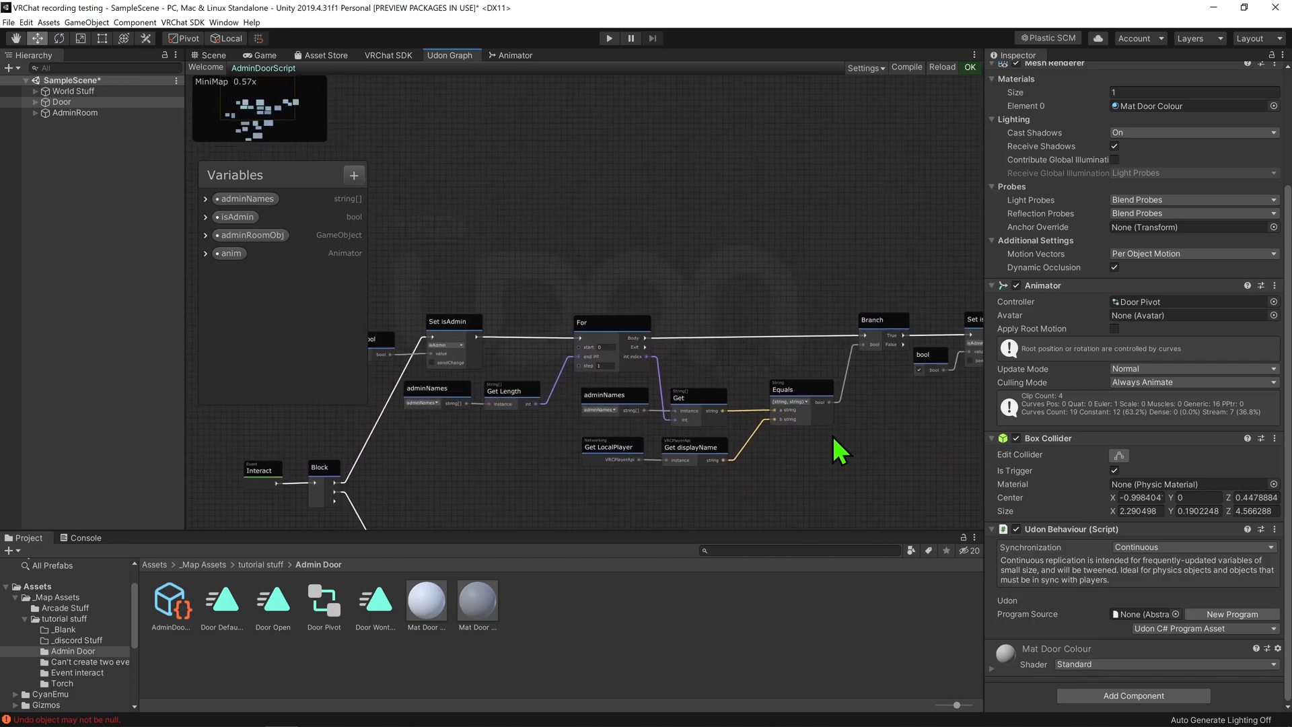
mouse_move(849, 475)
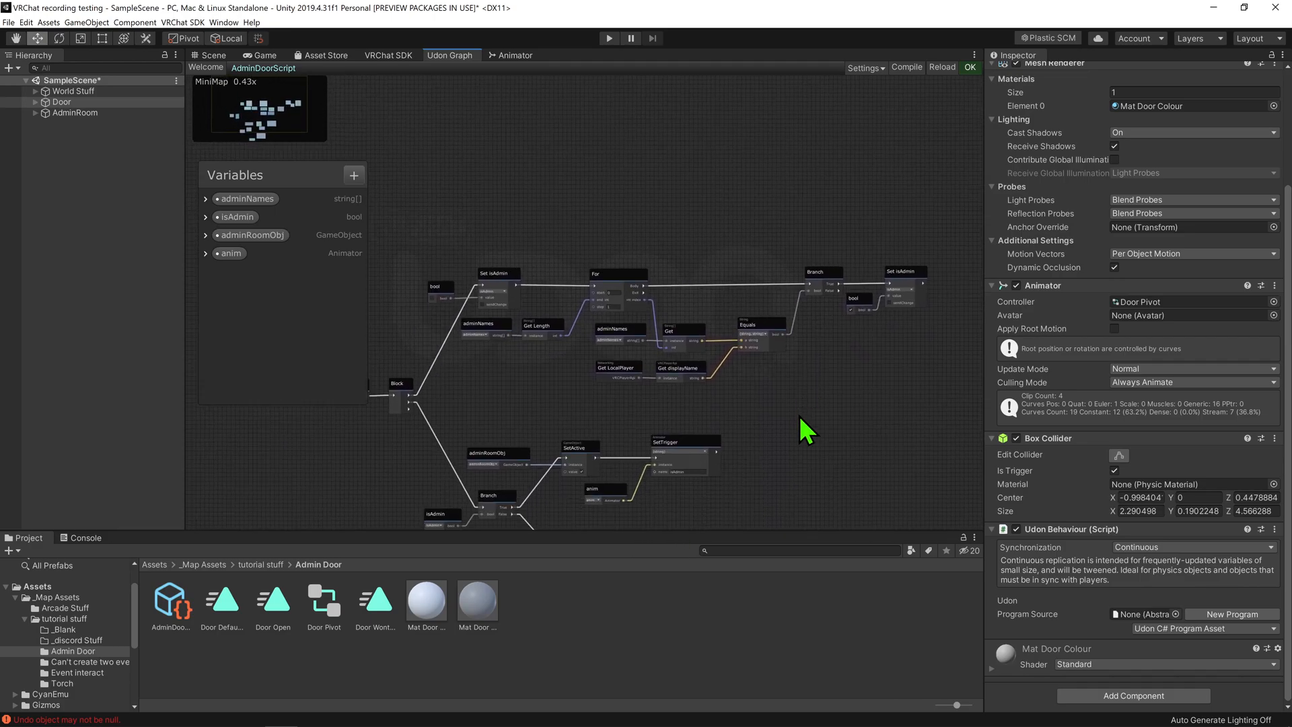
drag(804, 428, 482, 477)
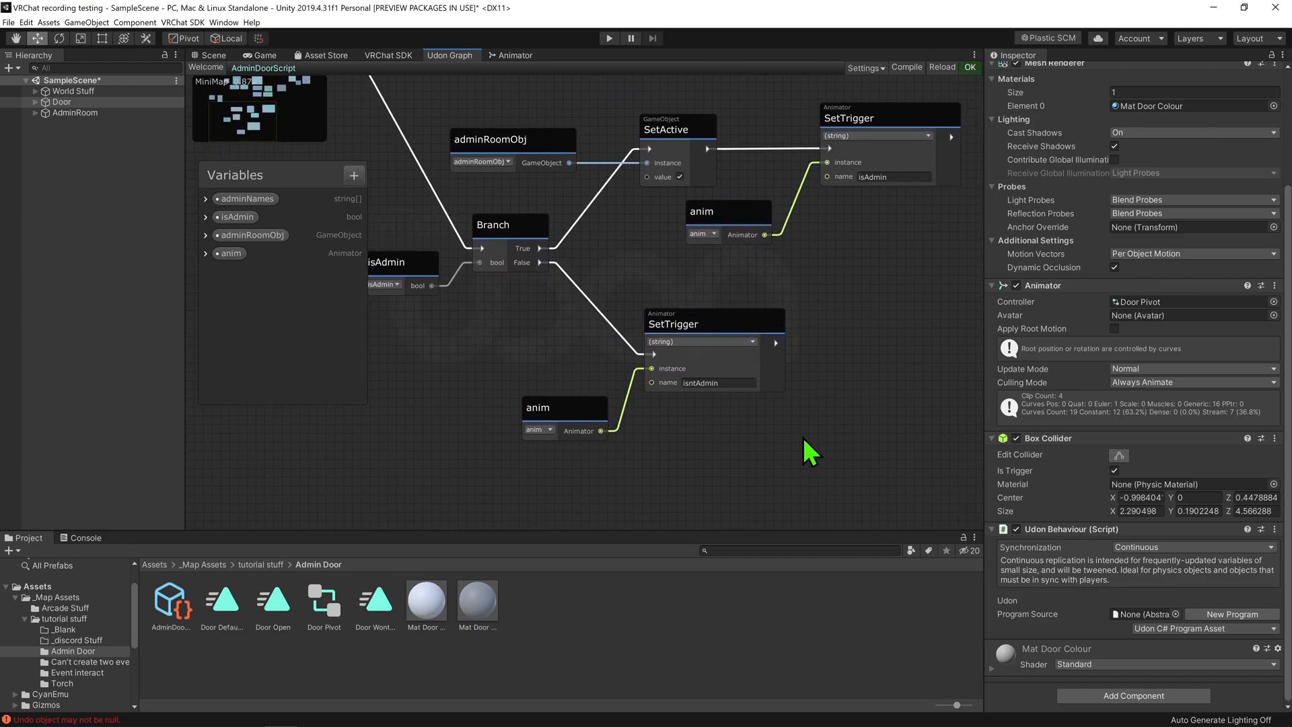
mouse_move(790, 481)
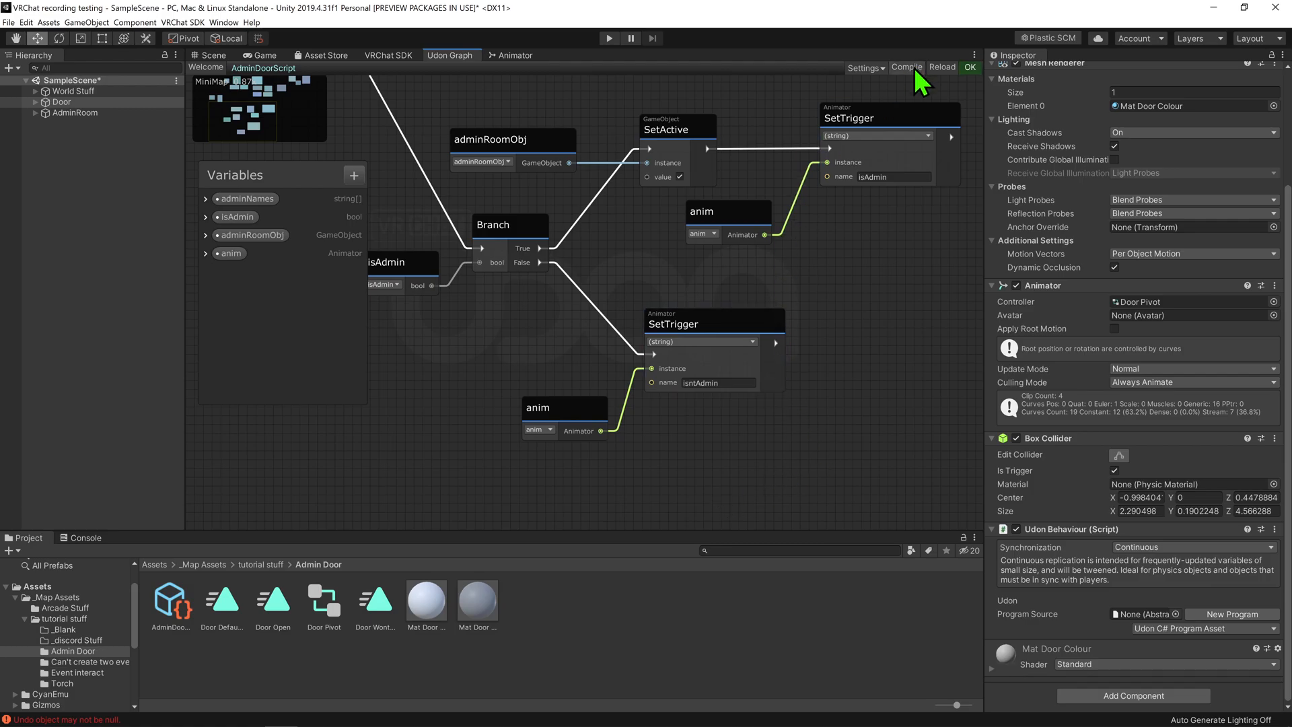
- Compile AdminDoorScript and select the Door object with AdminRoom set inactive
click(212, 54)
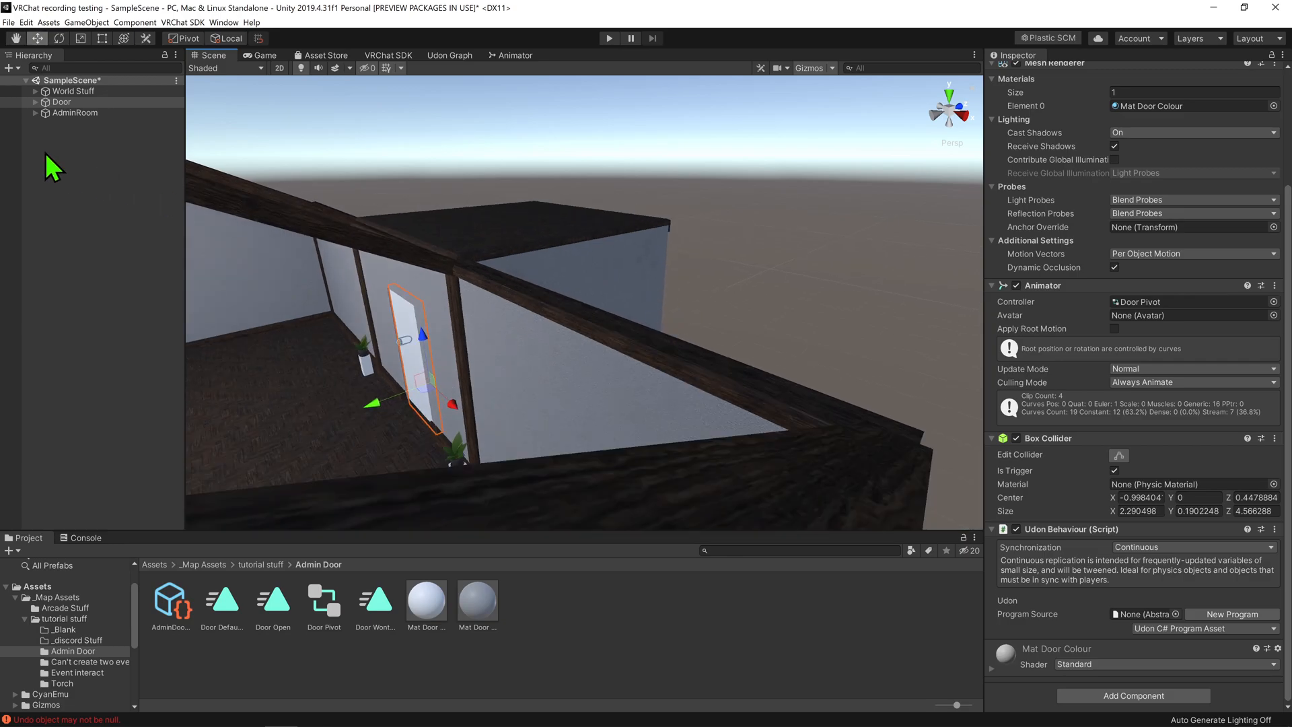
click(62, 101)
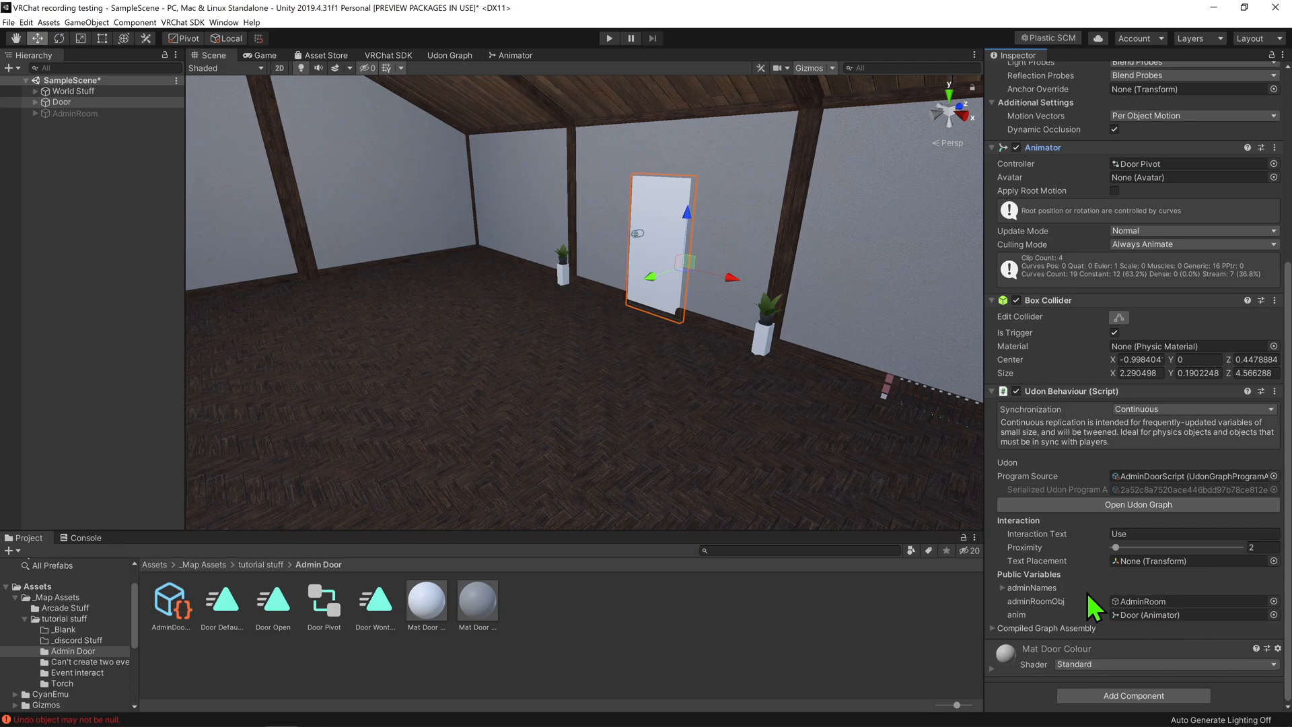
- Assign adminRoomObj and anim, and set adminNames to one entry, PlayerBush001
click(996, 588)
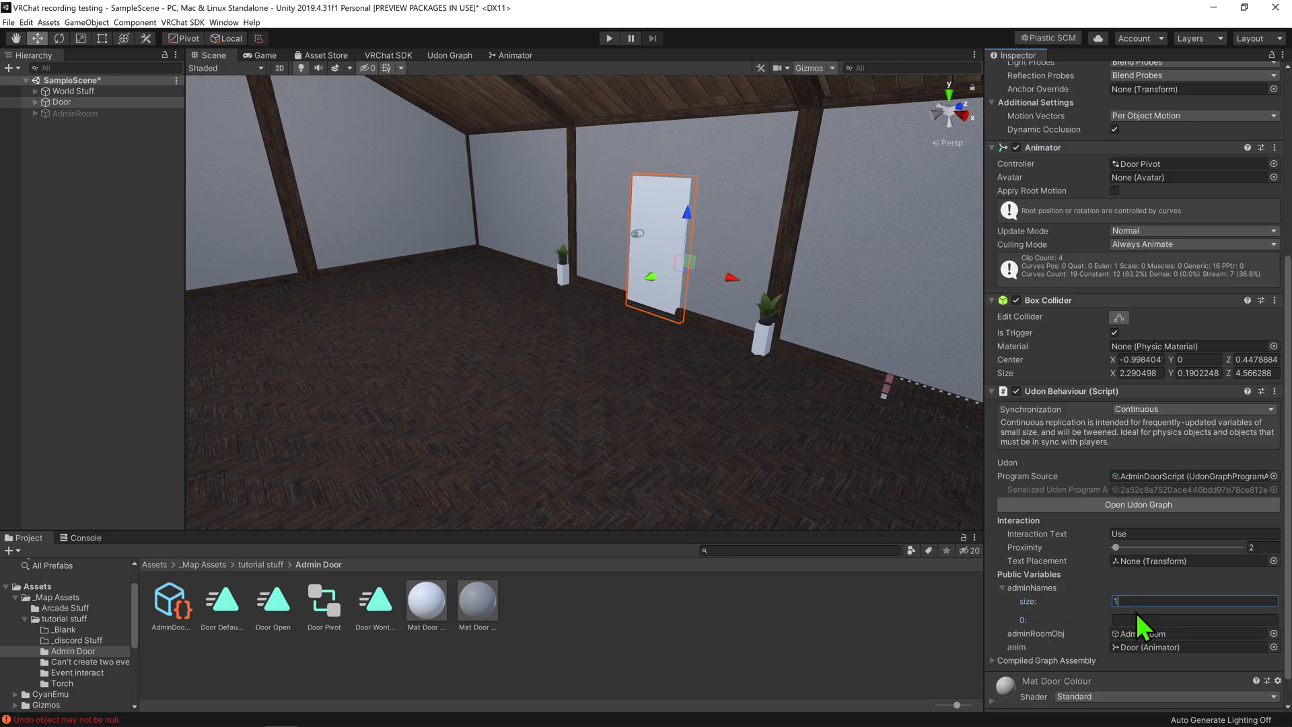
text(PlayerBush001)
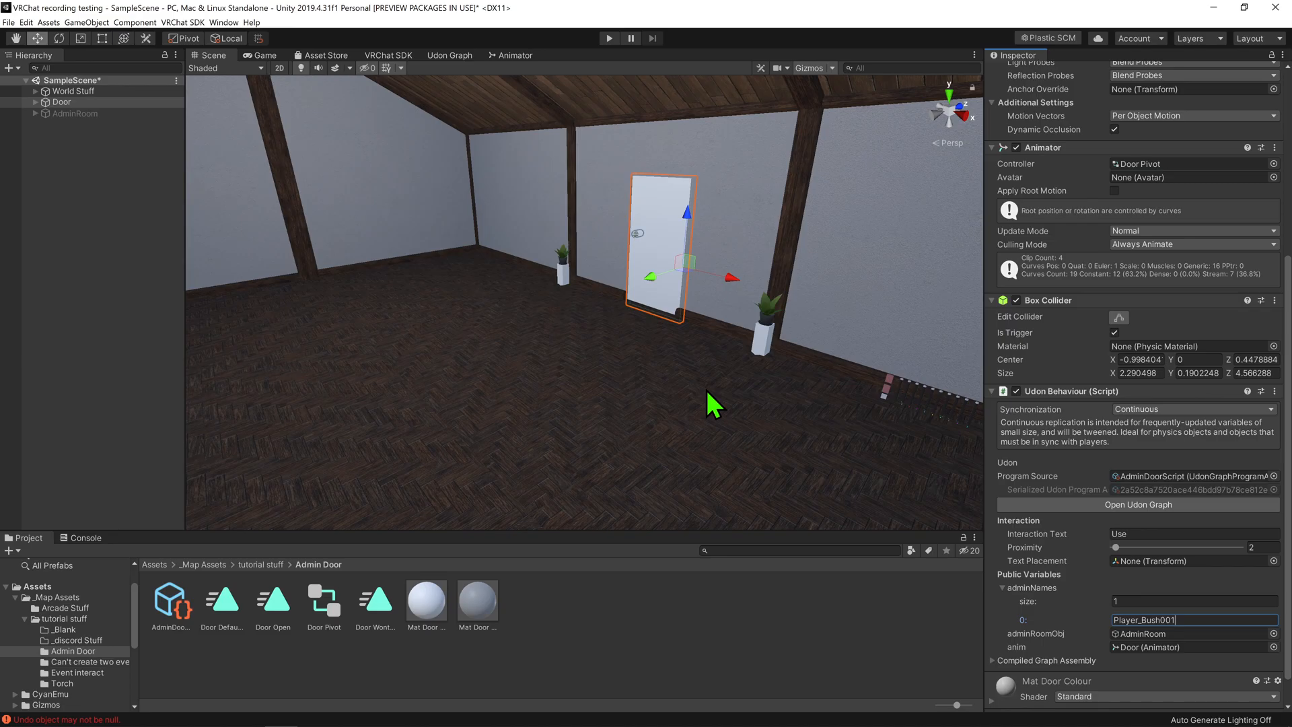
click(387, 55)
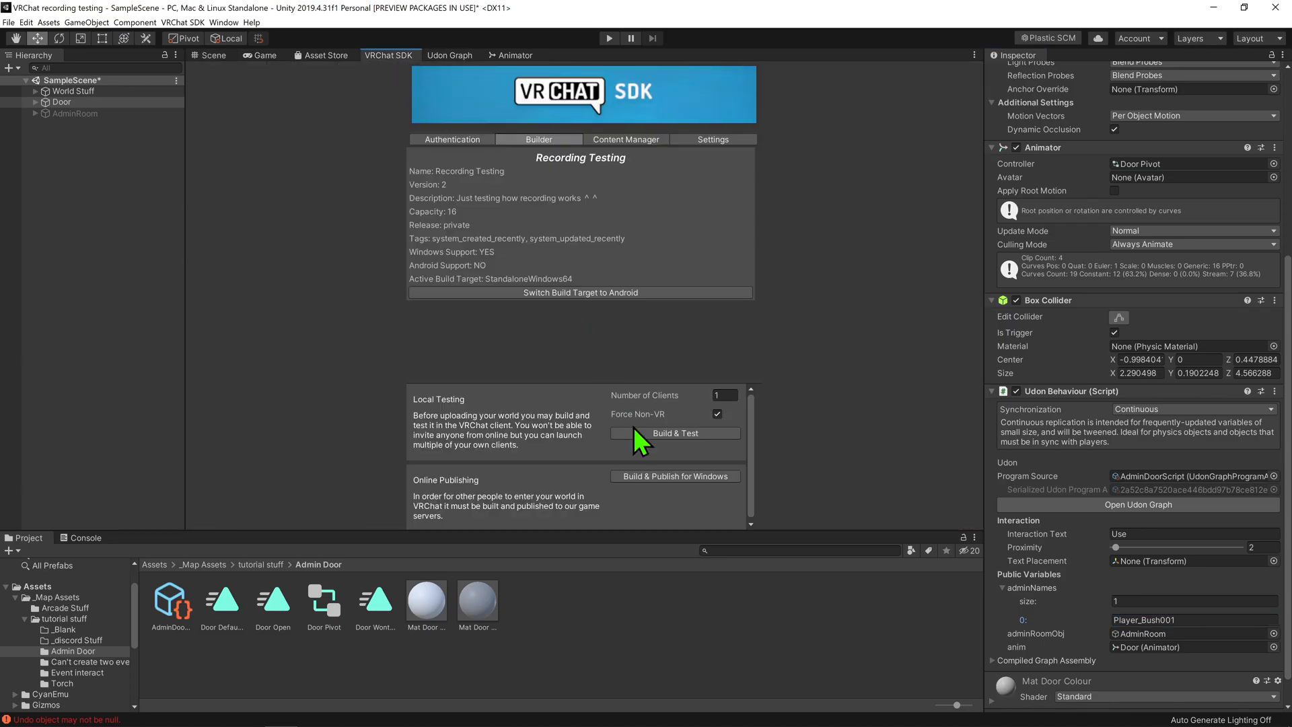
- Change adminNames element 0 to the dummy 'hehesadfifd' and run Build & Test for a local VRChat session
click(675, 432)
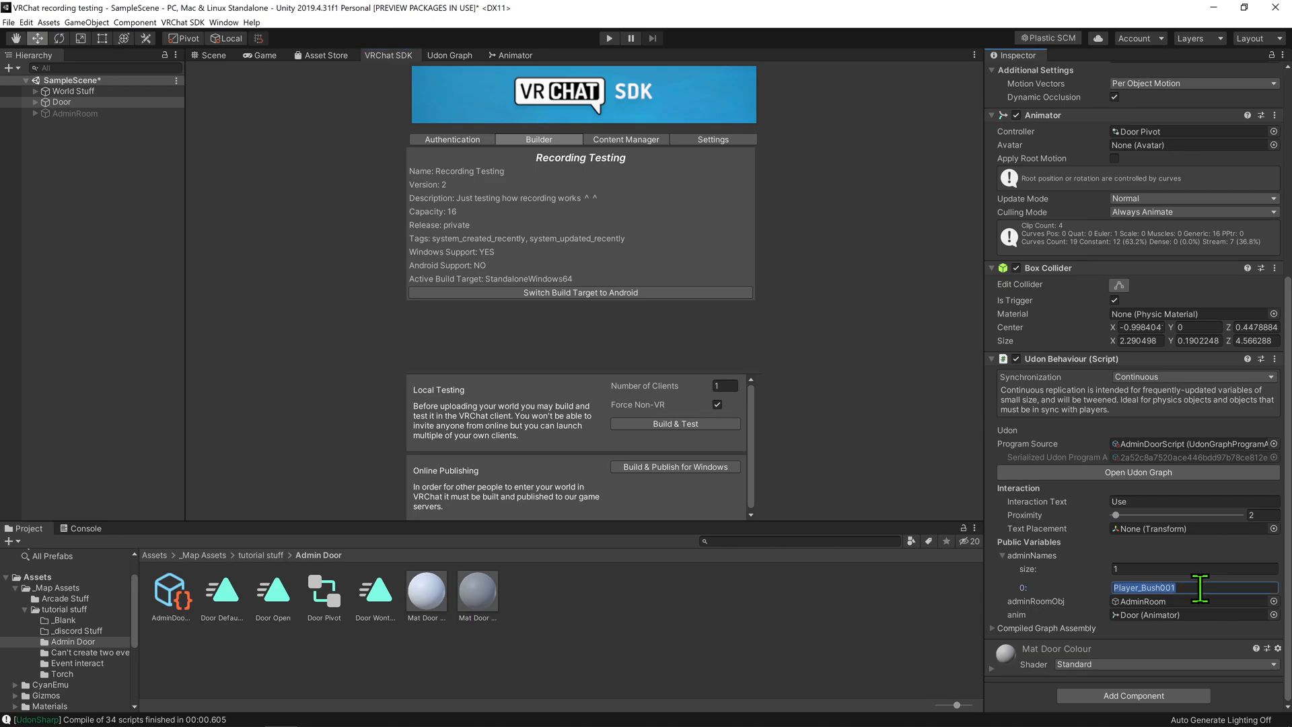
text(hehesadfifd)
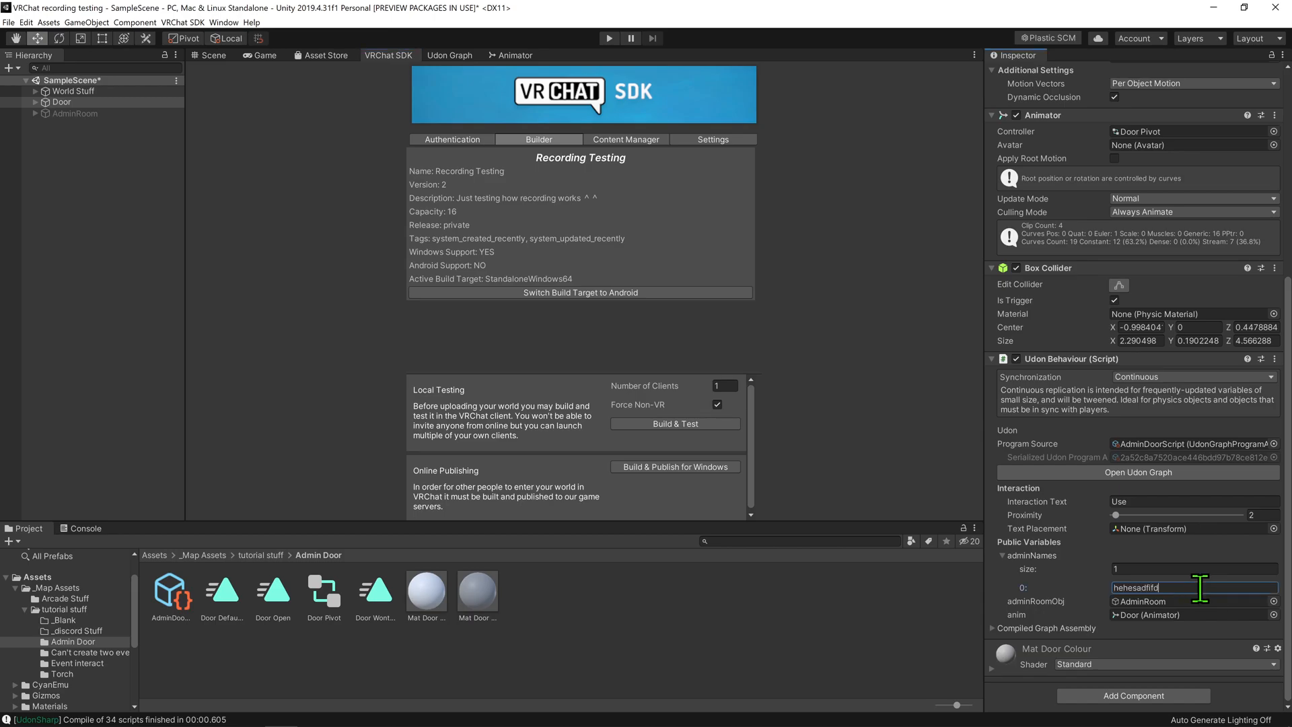
click(674, 424)
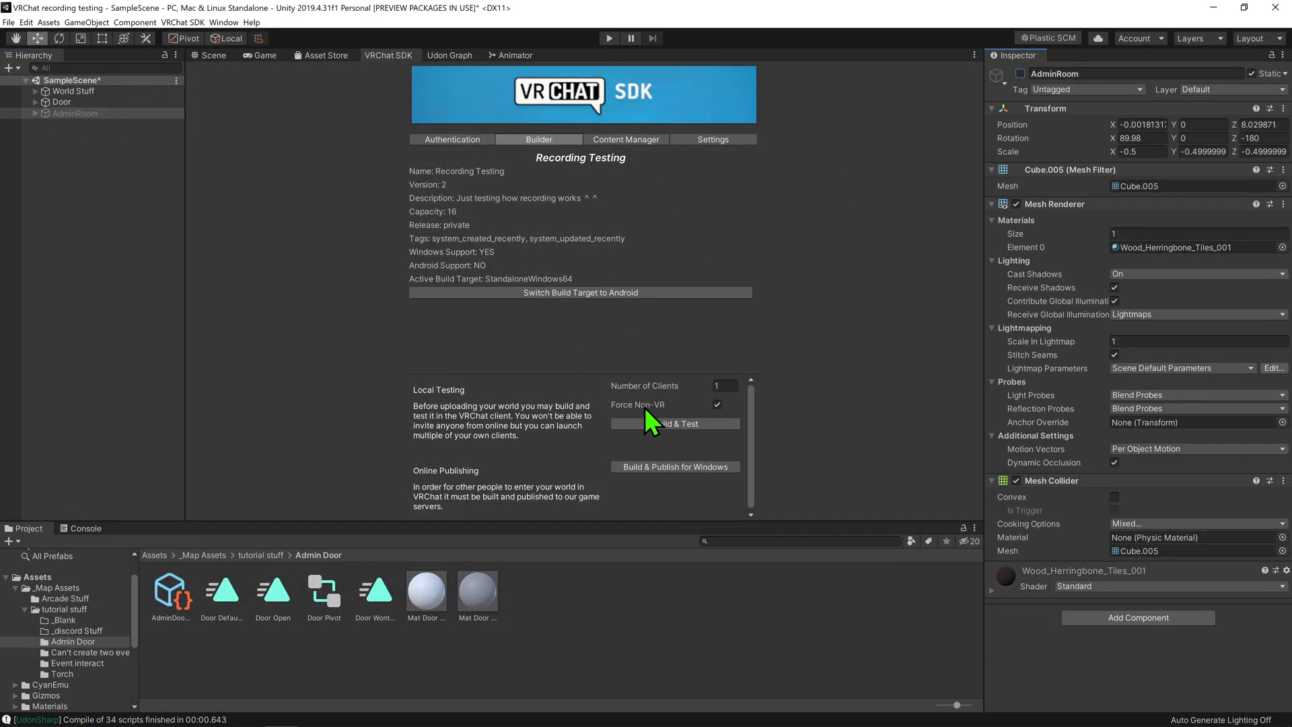
click(674, 423)
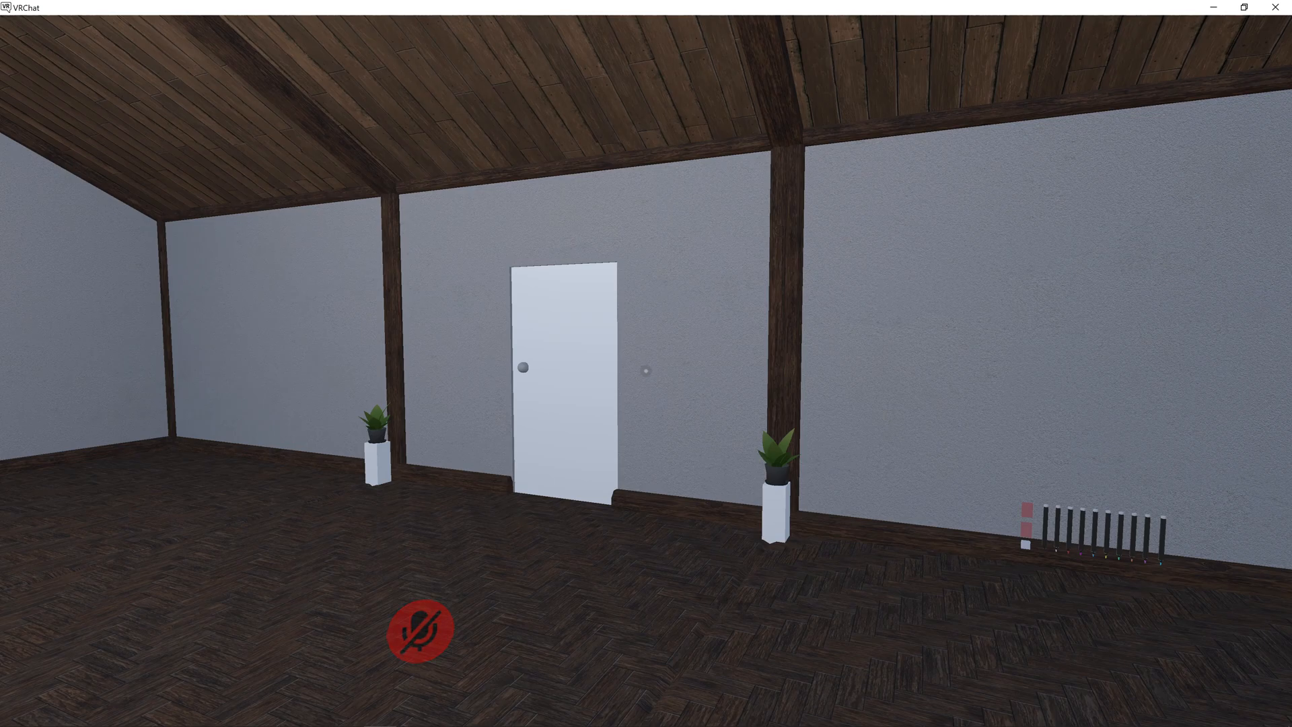